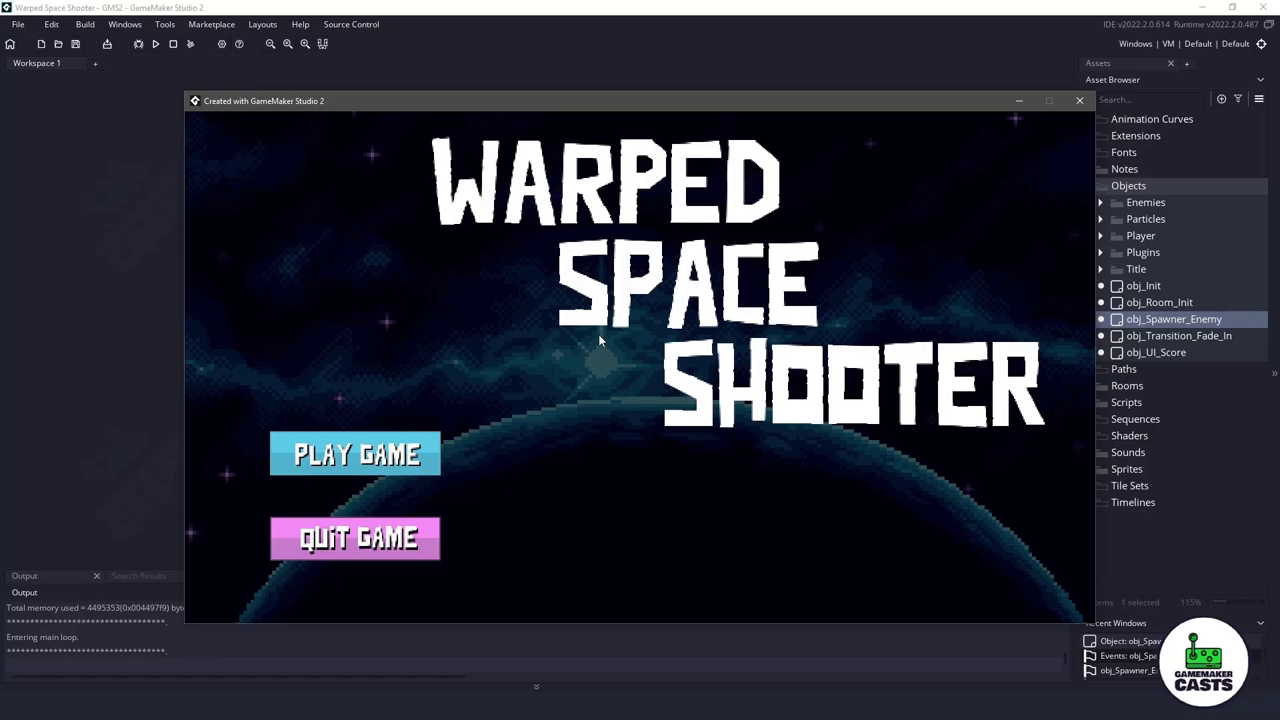
Step: Close the running Warped Space Shooter game window
{"action": "left_click", "coordinate": [355, 453]}
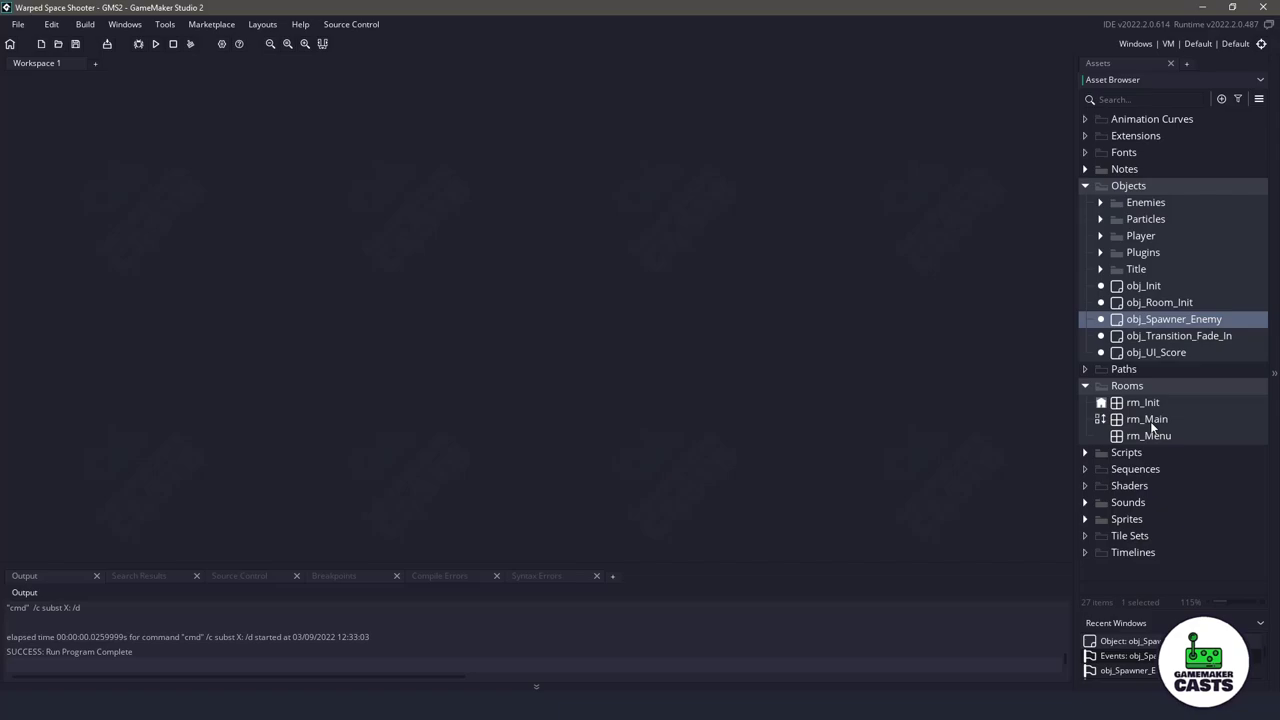
Step: Open obj_Spawner_Enemy from the Asset Browser for editing
{"action": "double_click", "coordinate": [1146, 419]}
{"action": "type", "text": "}"}
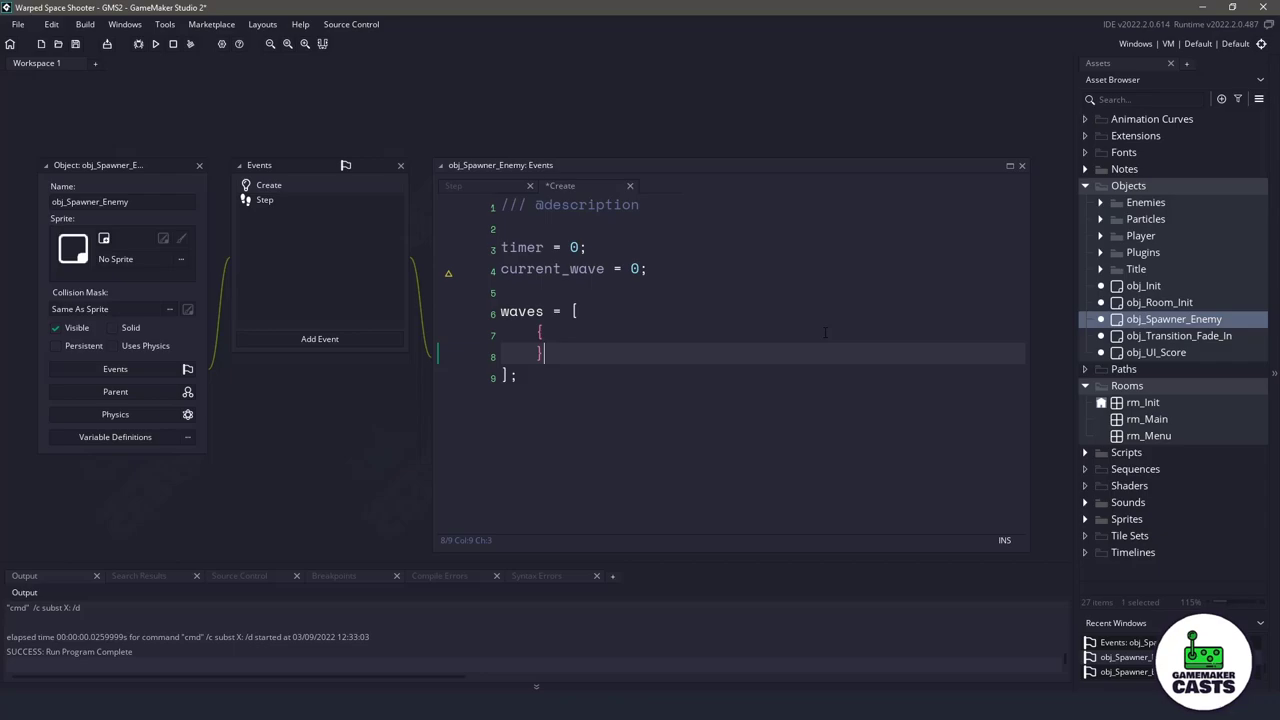
Step: Add a // wave 1 comment, timer: room_speed * 5, and an enemies struct
{"action": "type", "text": ","}
{"action": "key", "text": "enter"}
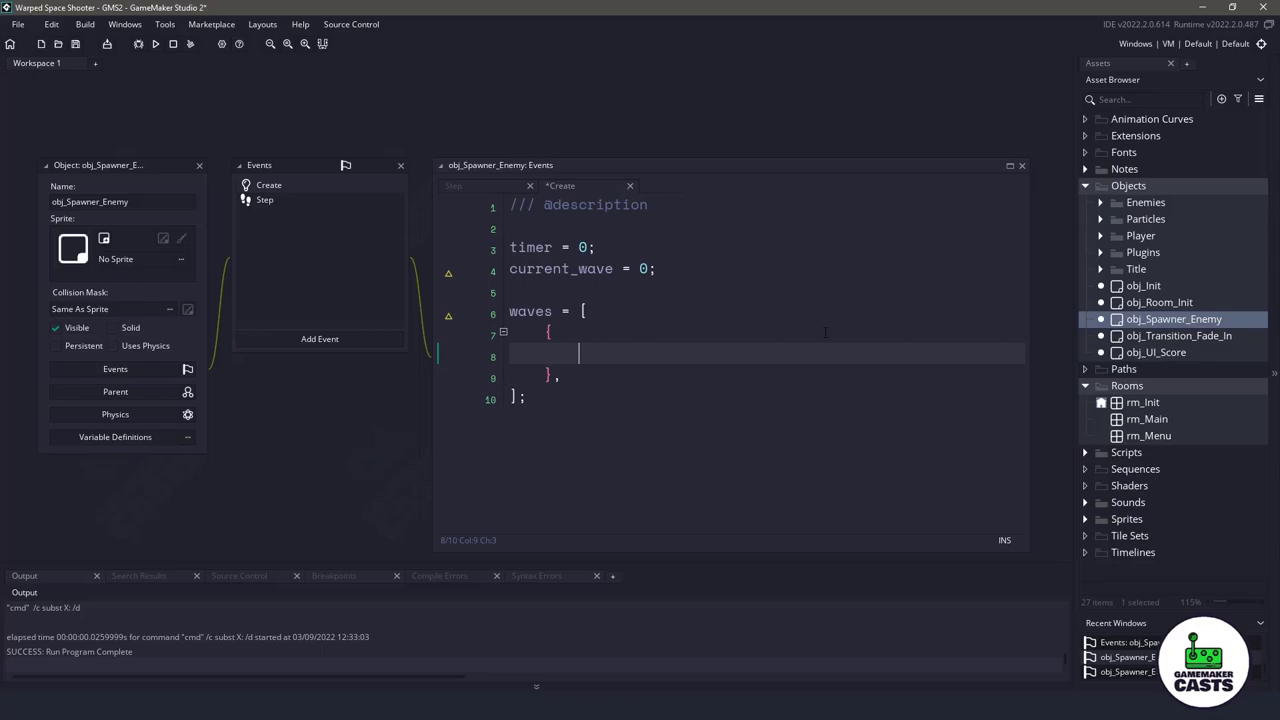
{"action": "type", "text": "// wave 1"}
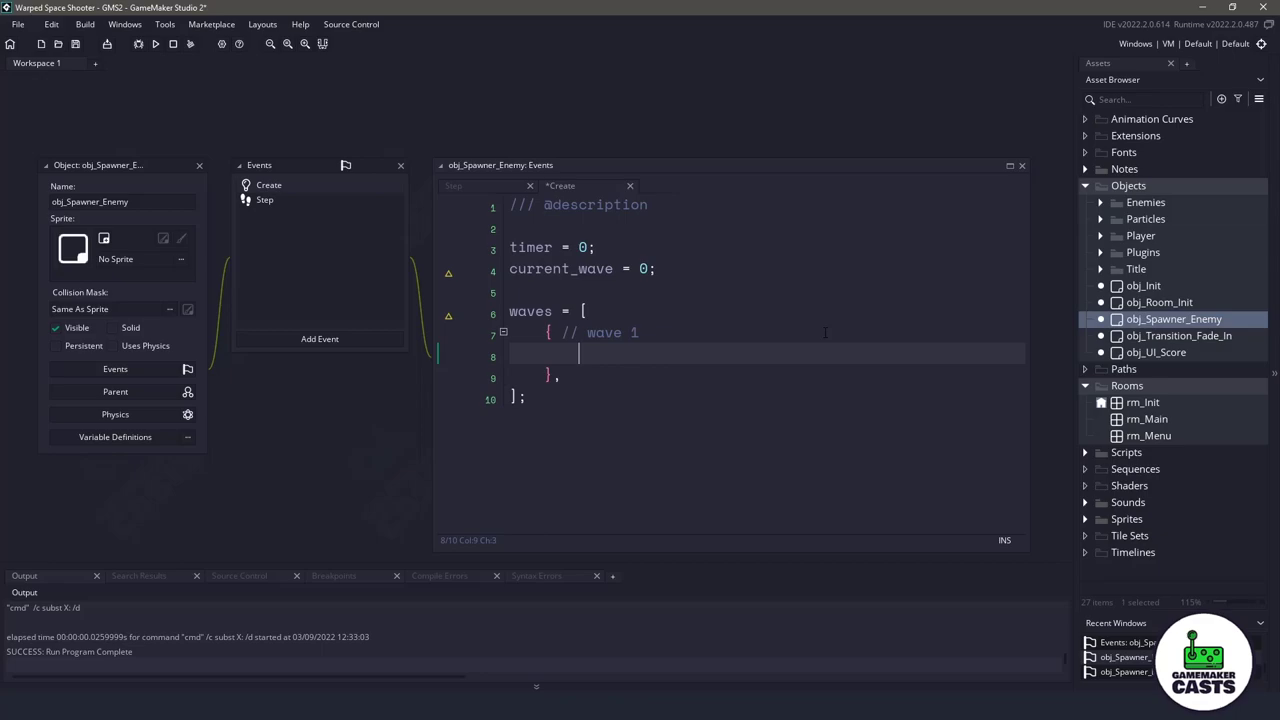
{"action": "type", "text": "timer: room_speed *"}
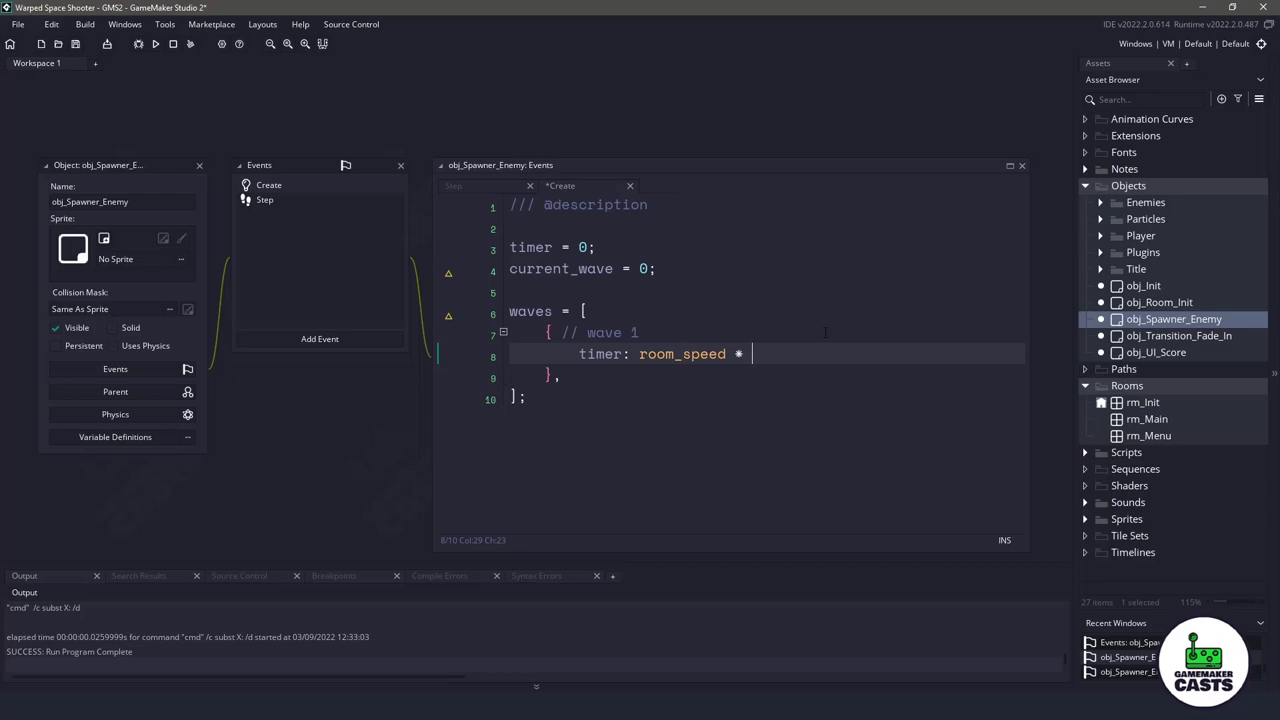
{"action": "type", "text": "5,"}
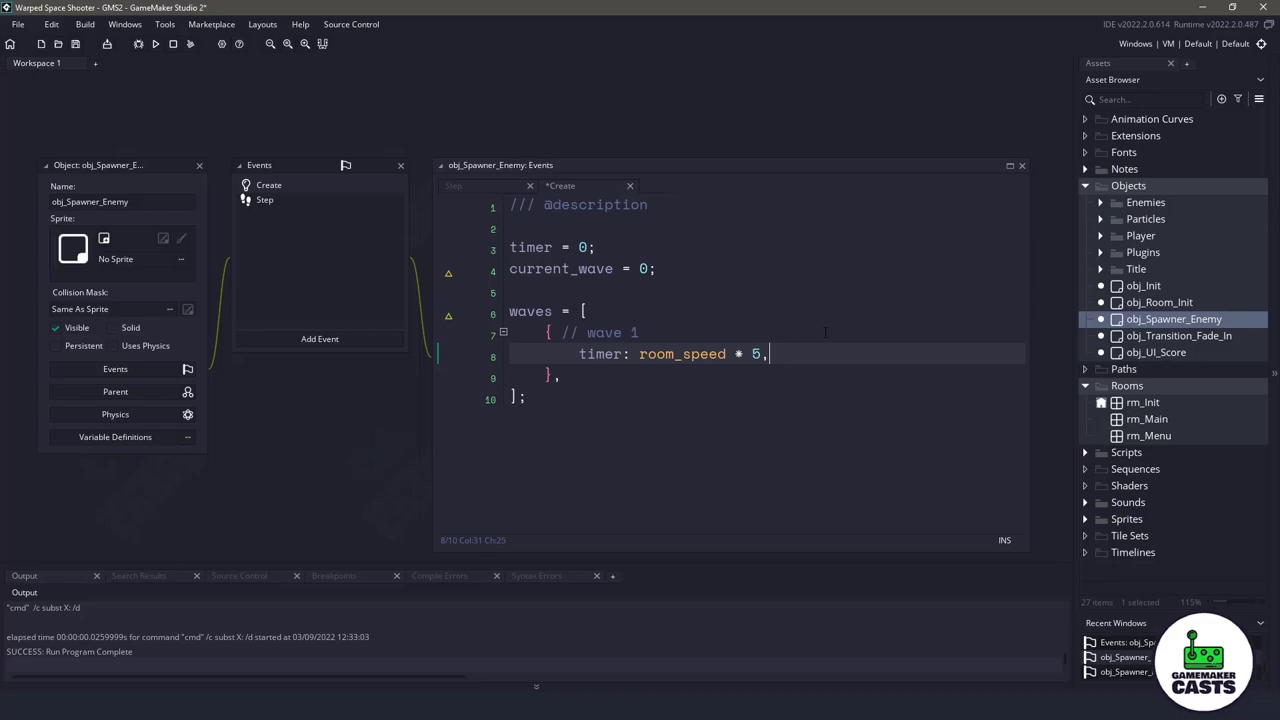
{"action": "type", "text": "enemies: {"}
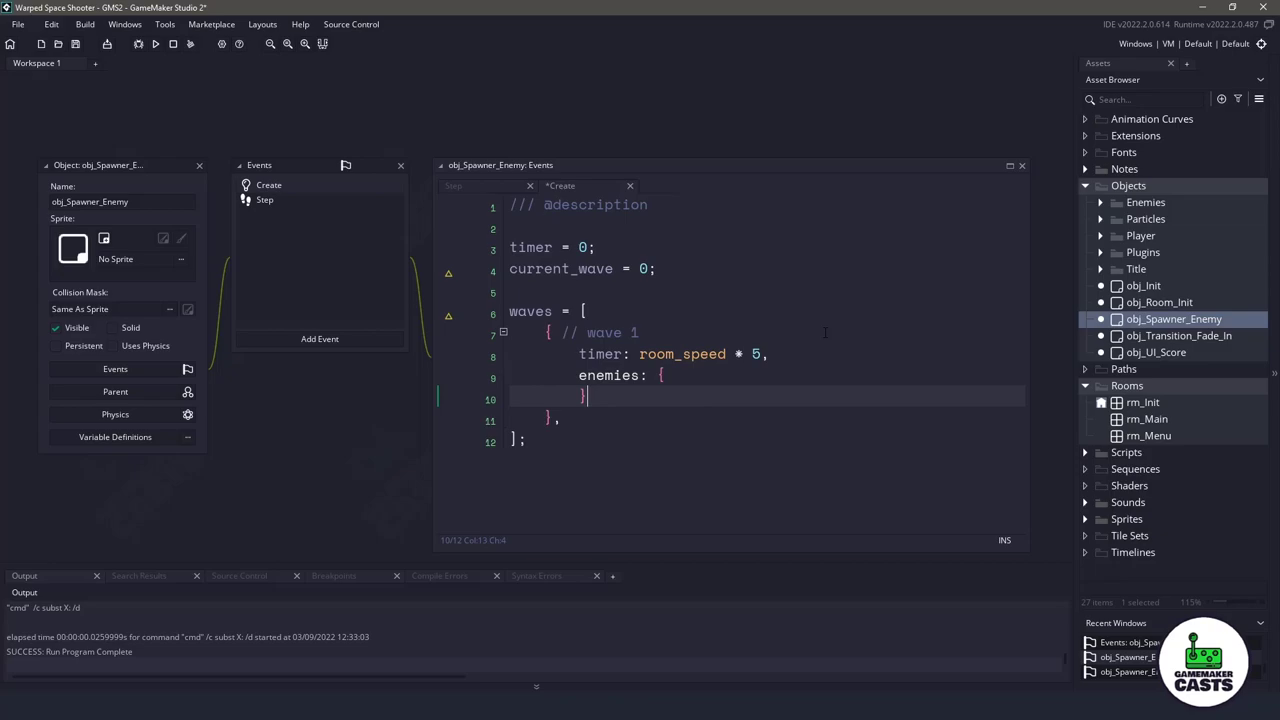
Step: Fill enemies with _count: 6, _object: obj_Asteroid, _x: room_width + 64, _y: room_height / 2
{"action": "key", "text": "enter"}
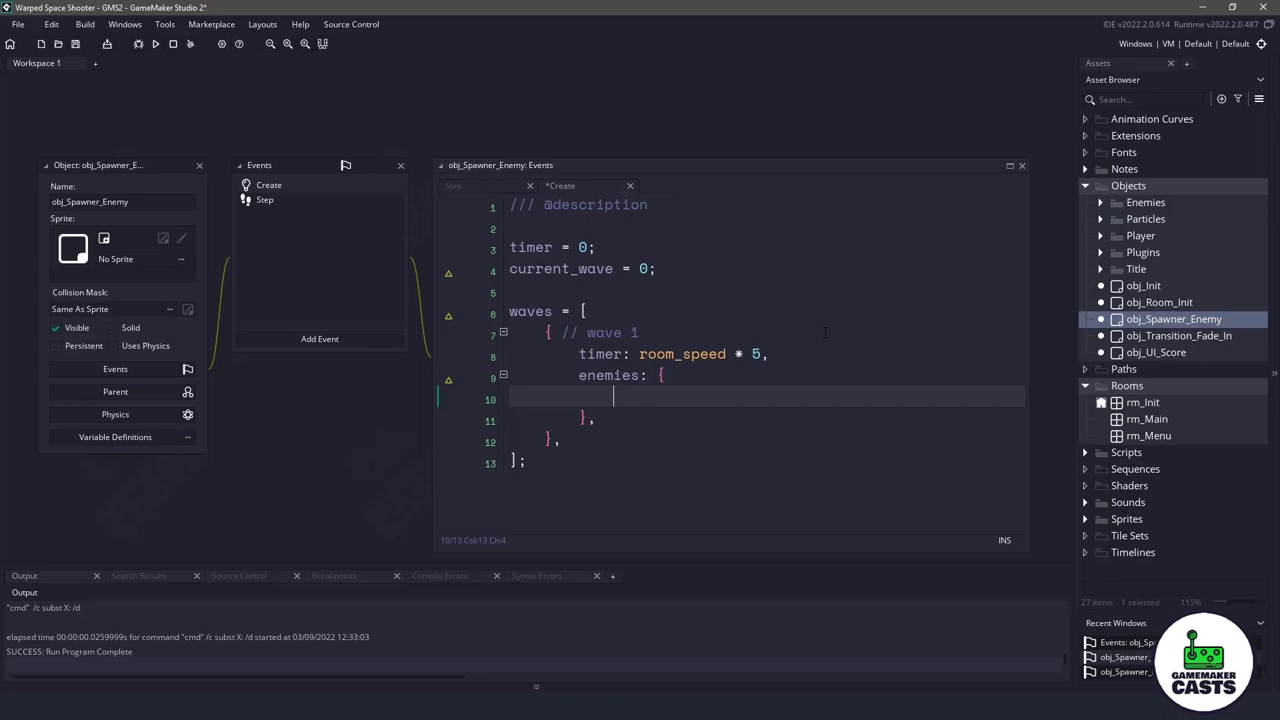
{"action": "type", "text": "_count: 6,"}
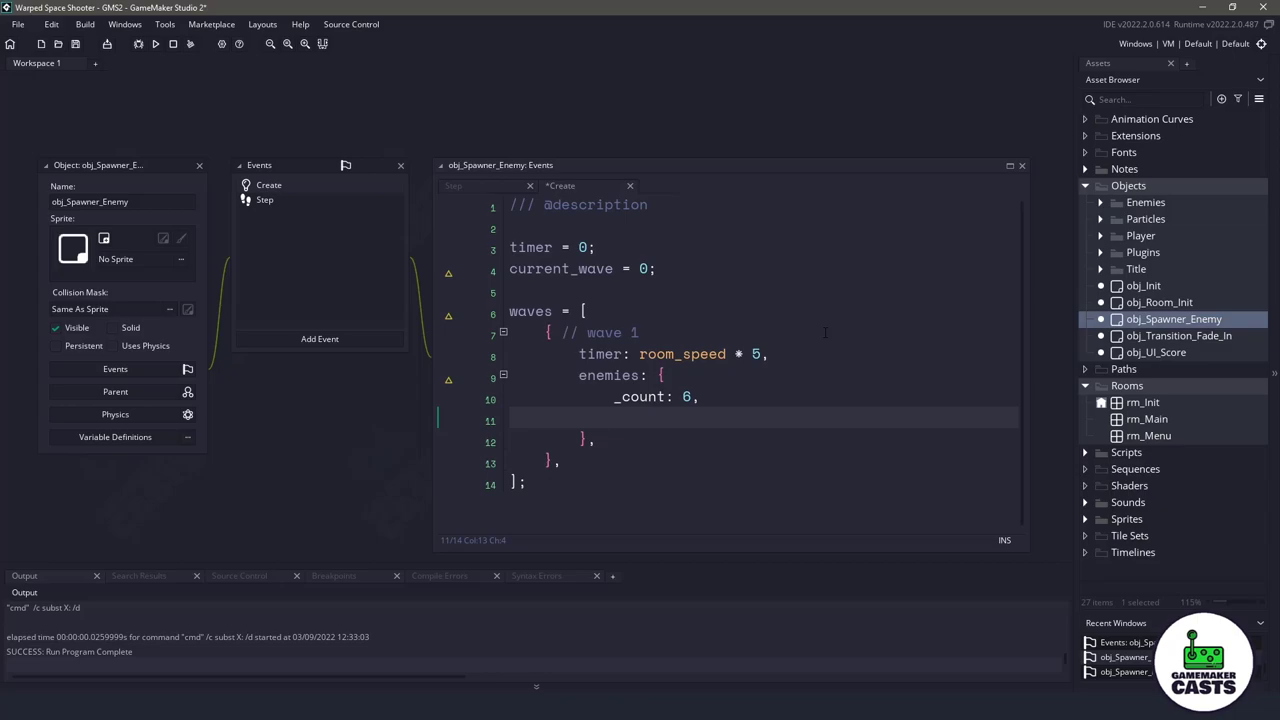
{"action": "type", "text": "_object: obj_Asteroid"}
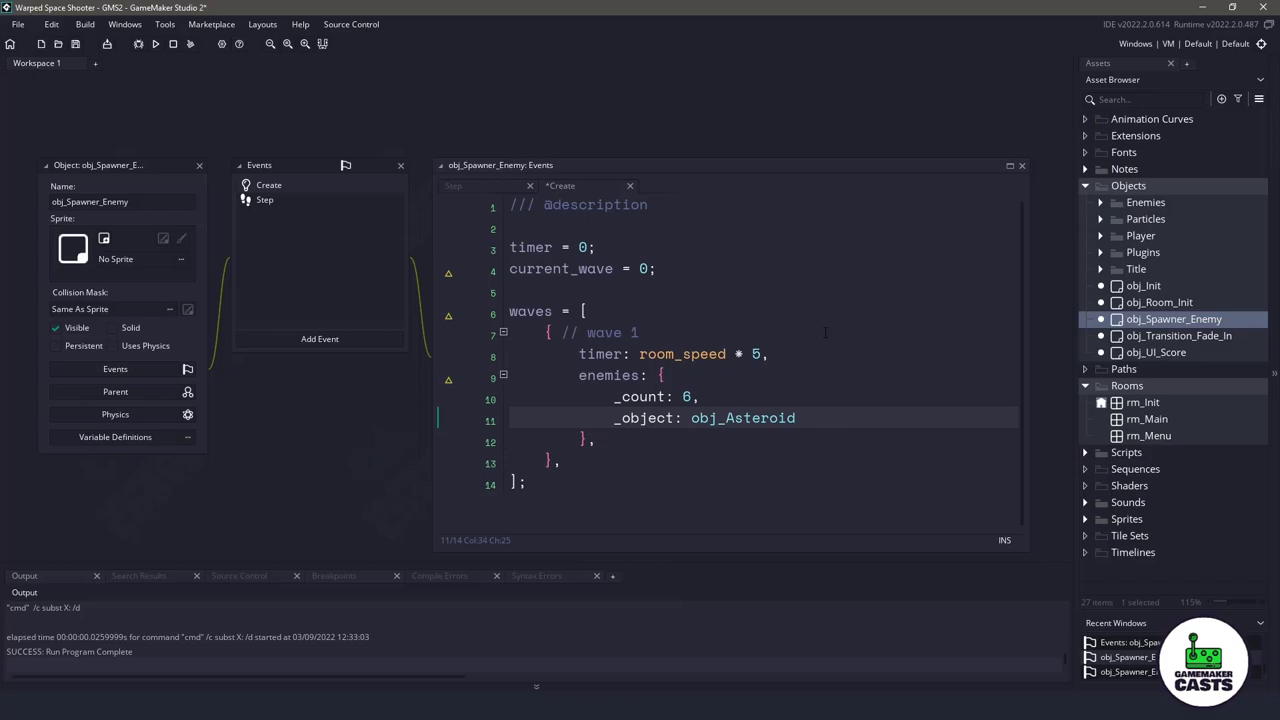
{"action": "type", "text": "_x: room_"}
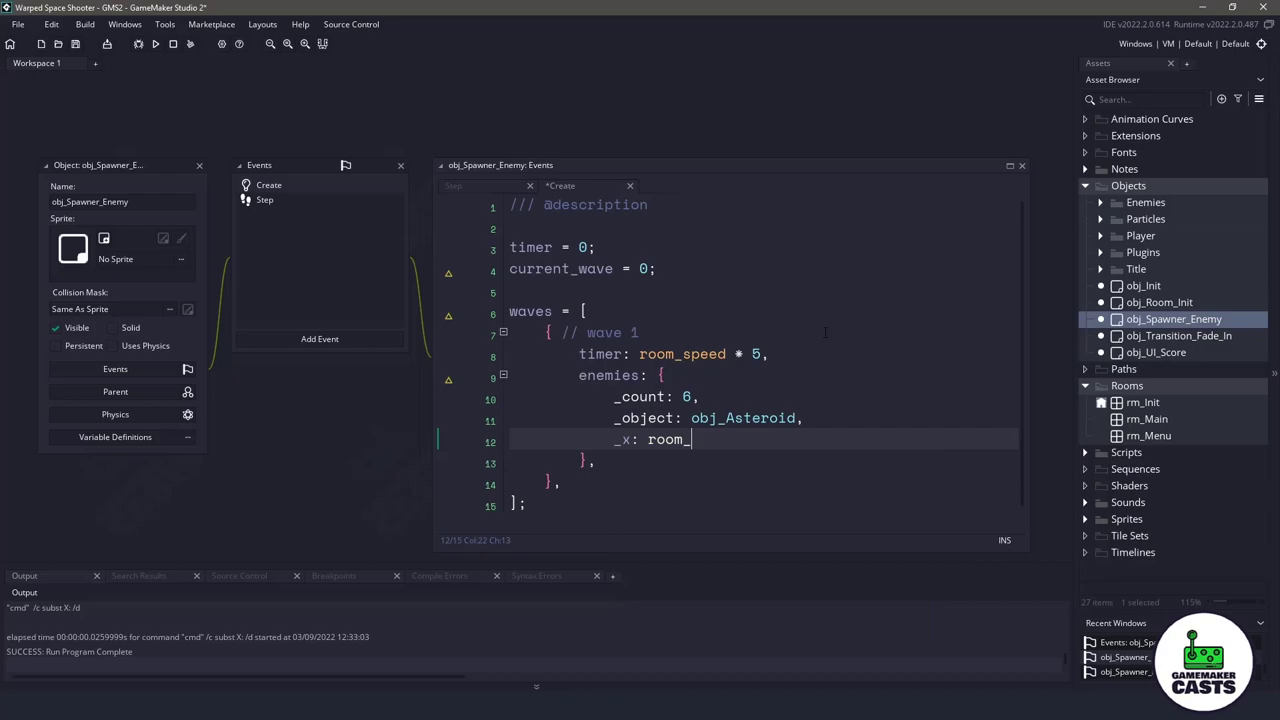
{"action": "type", "text": "width + 64"}
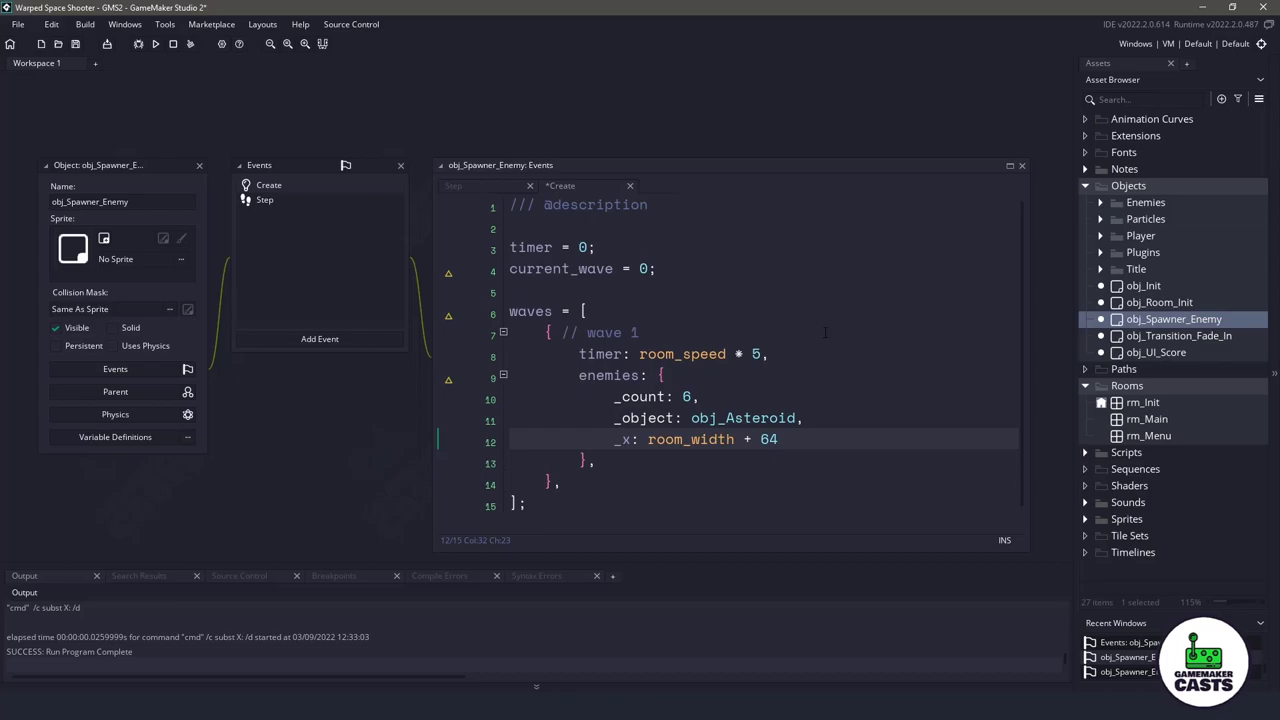
{"action": "type", "text": "_y: room_height / 2,"}
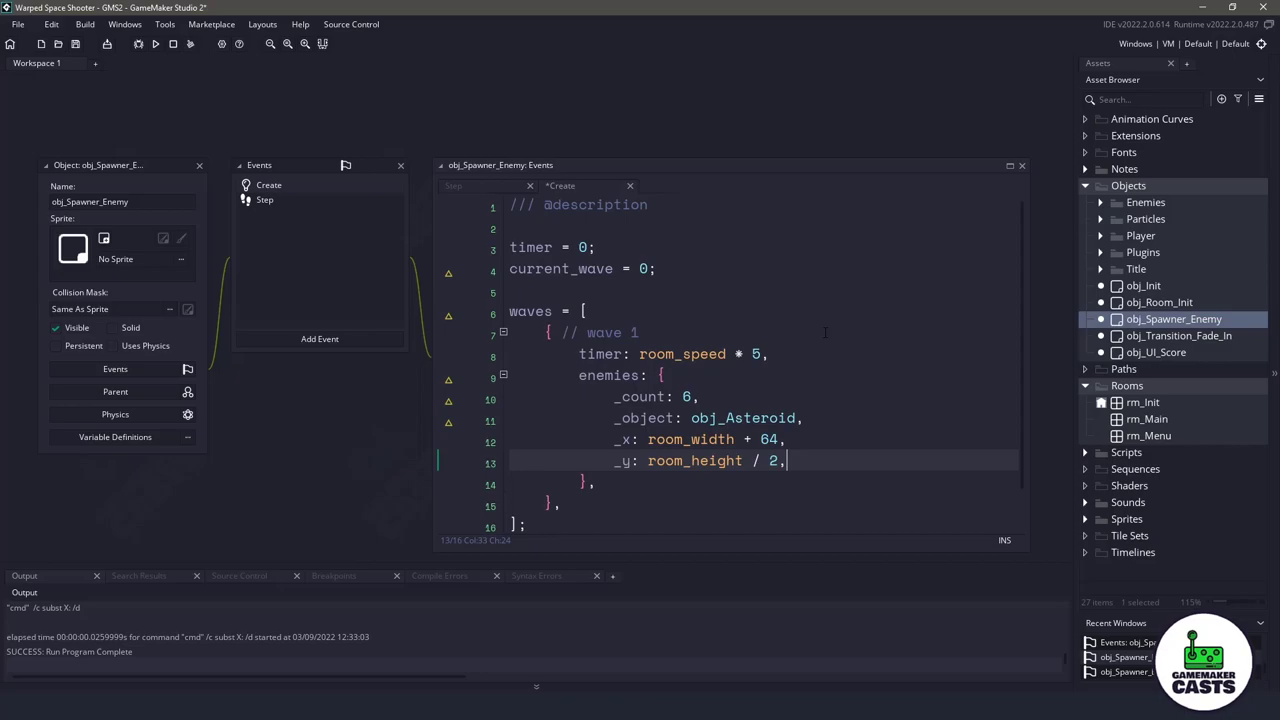
Step: Add _x_padding: 38 to wave 1's enemy settings
{"action": "key", "text": "Return"}
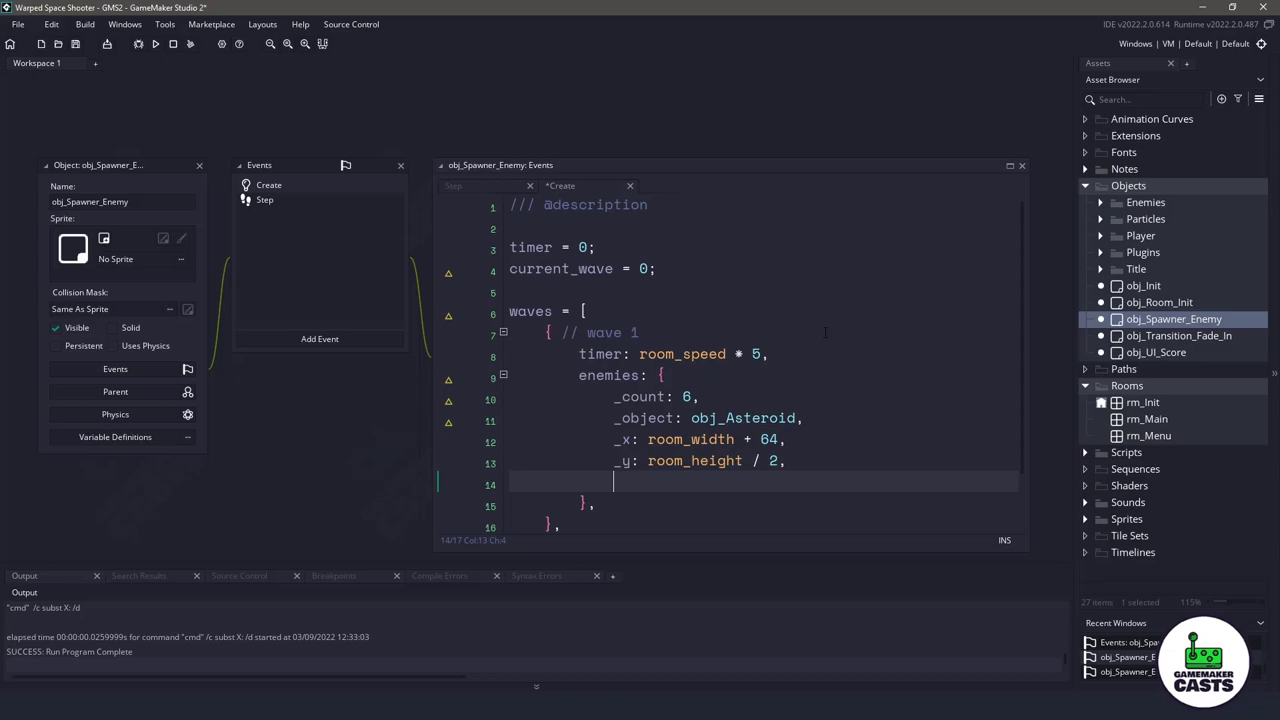
{"action": "type", "text": "_x_padding: 38,"}
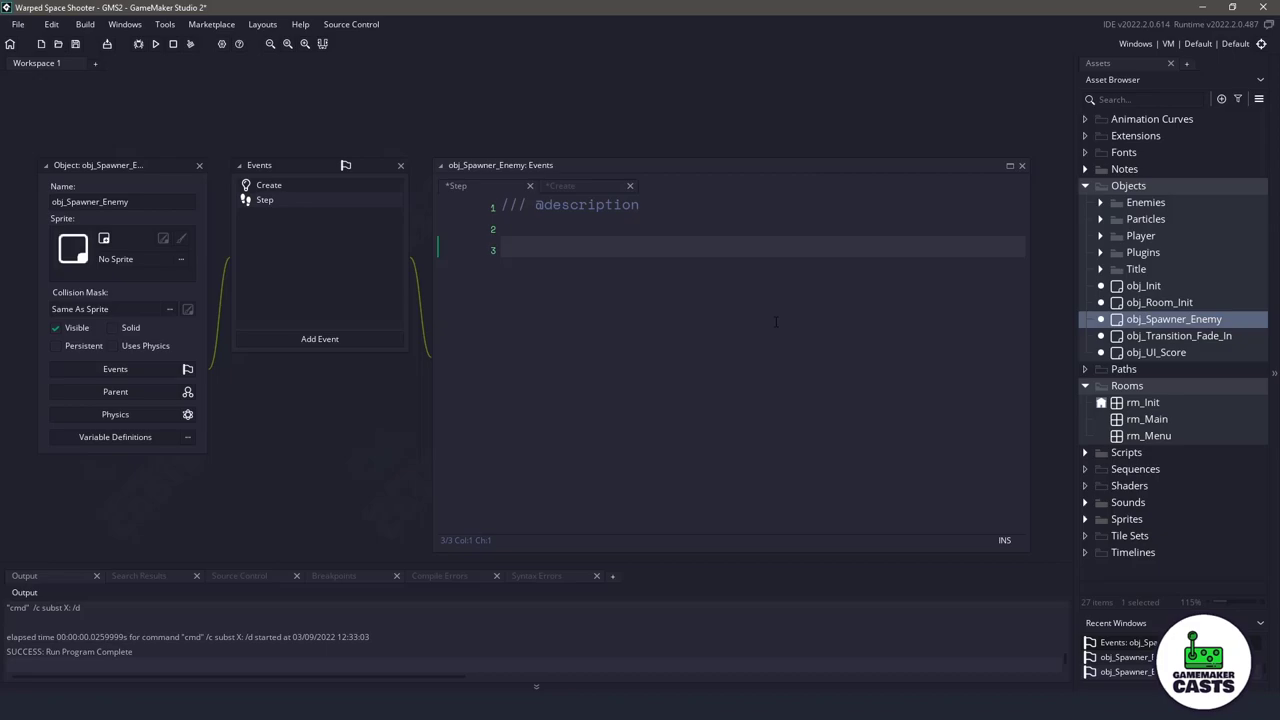
Step: Add if(current_wave > array_length(waves) - 1) calling instance_destroy() and returning
{"action": "type", "text": "if(current_wave > array_length(waves) - 1) {"}
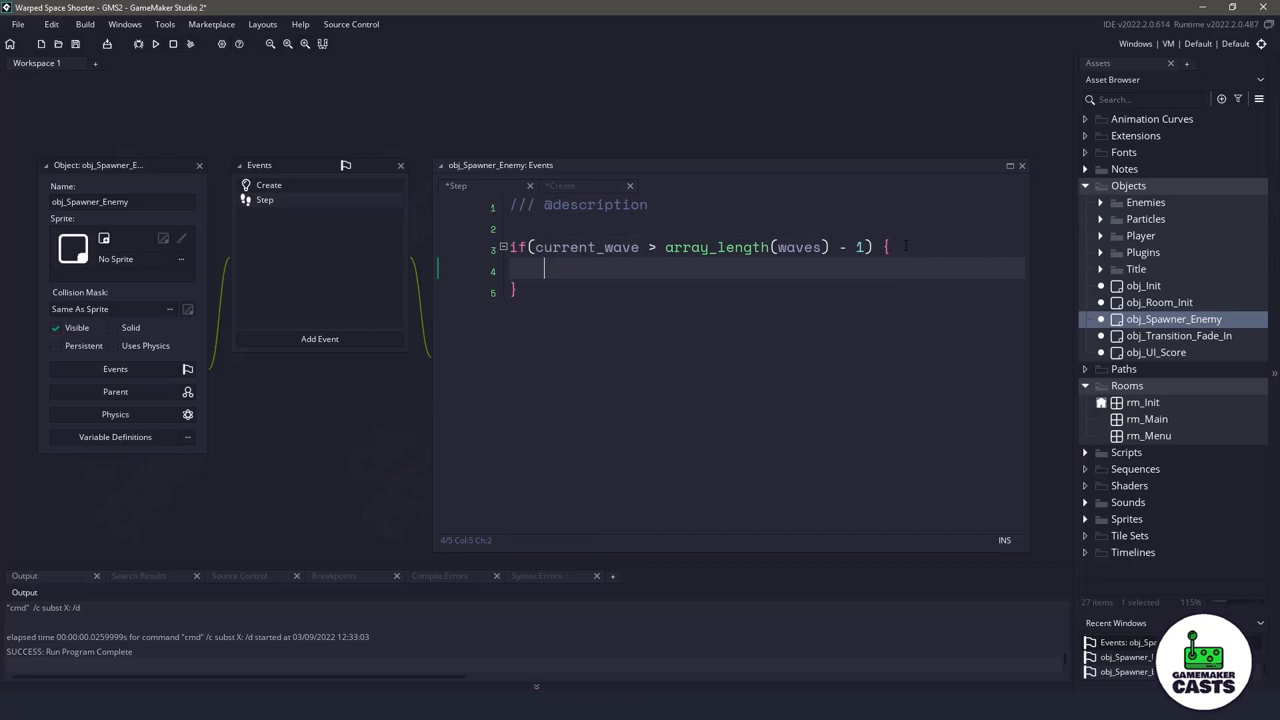
{"action": "type", "text": "instance_destroy()"}
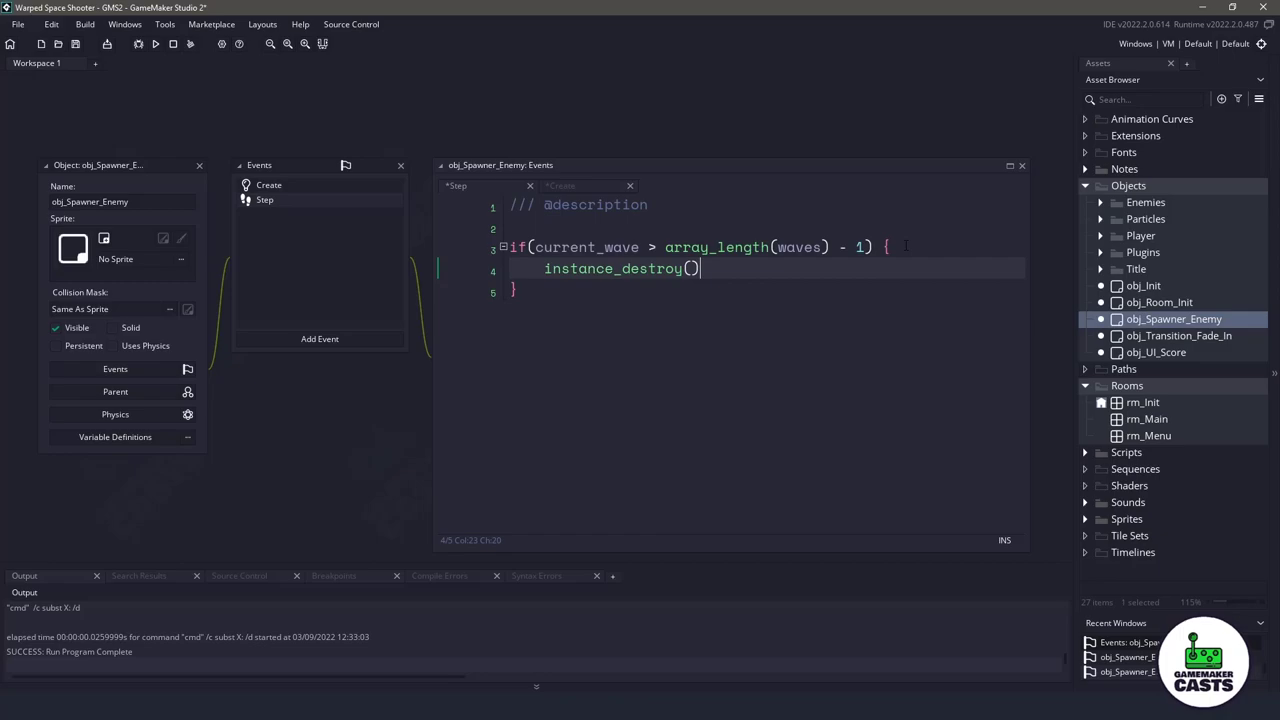
{"action": "type", "text": ";"}
{"action": "type", "text": "return;"}
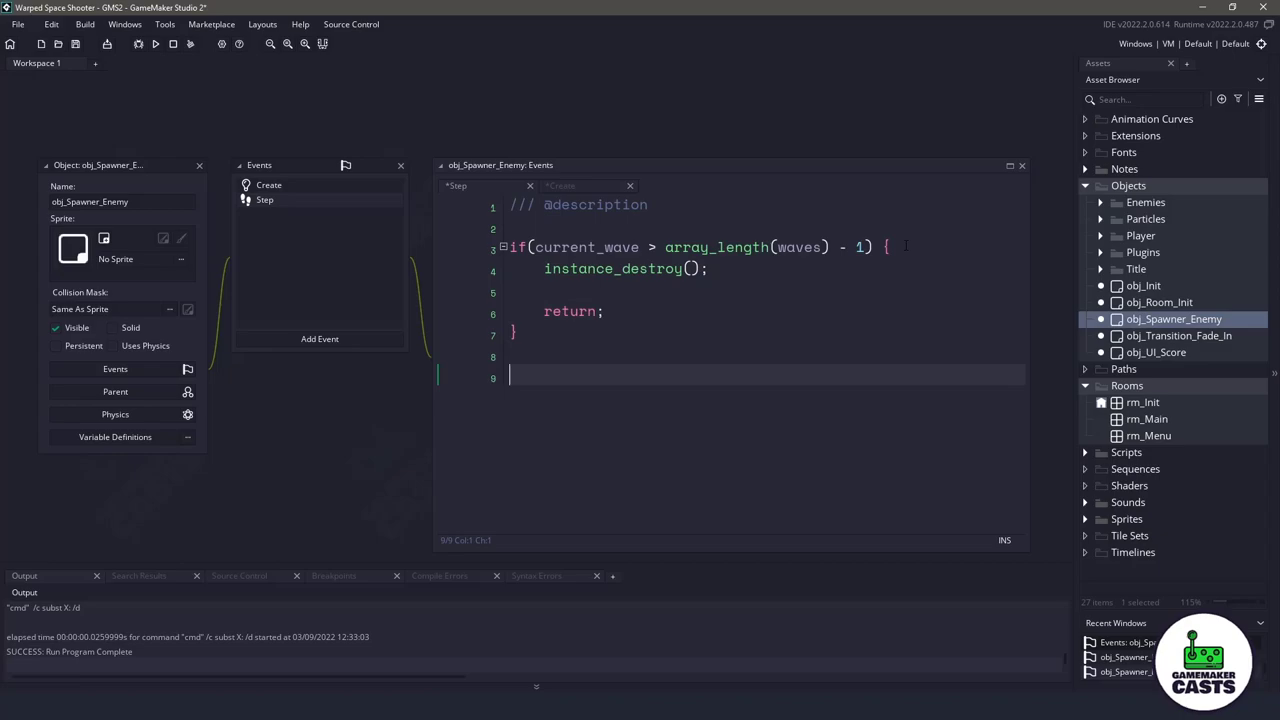
Step: Add timer += 1 and an if(timer >= waves[current_wave].timer) block
{"action": "type", "text": "timer += 1;"}
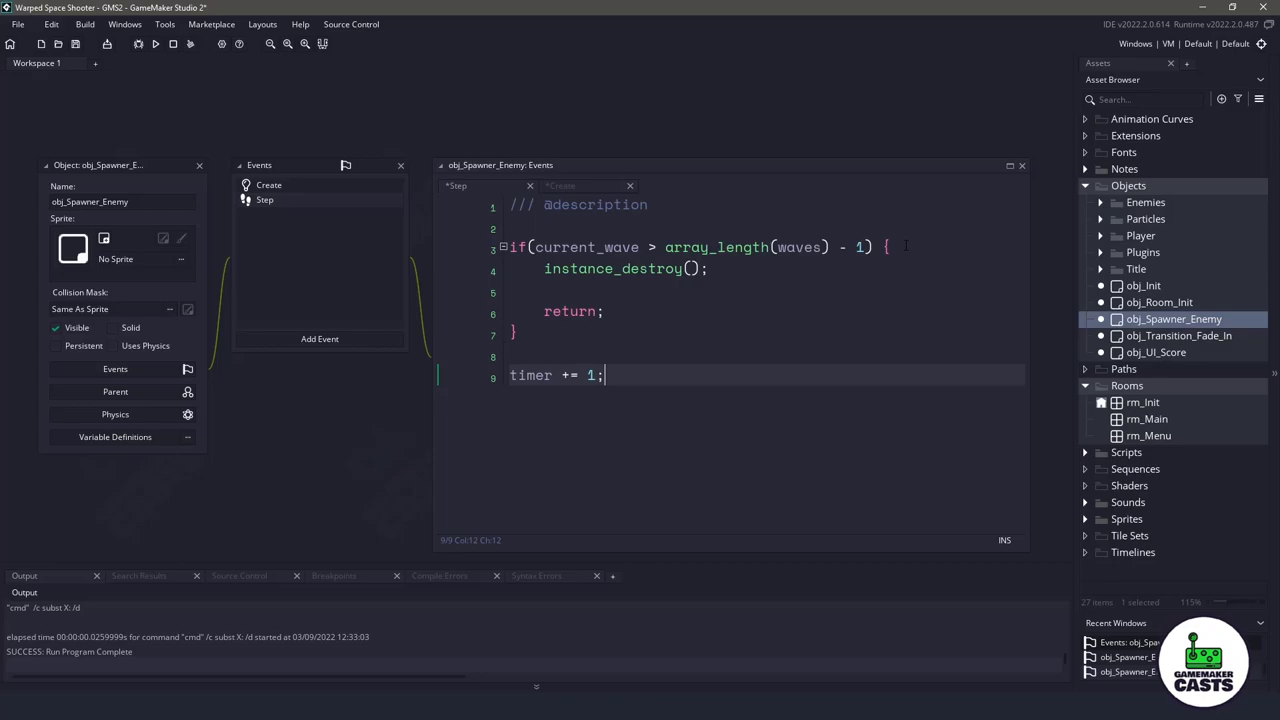
{"action": "key", "text": "enter"}
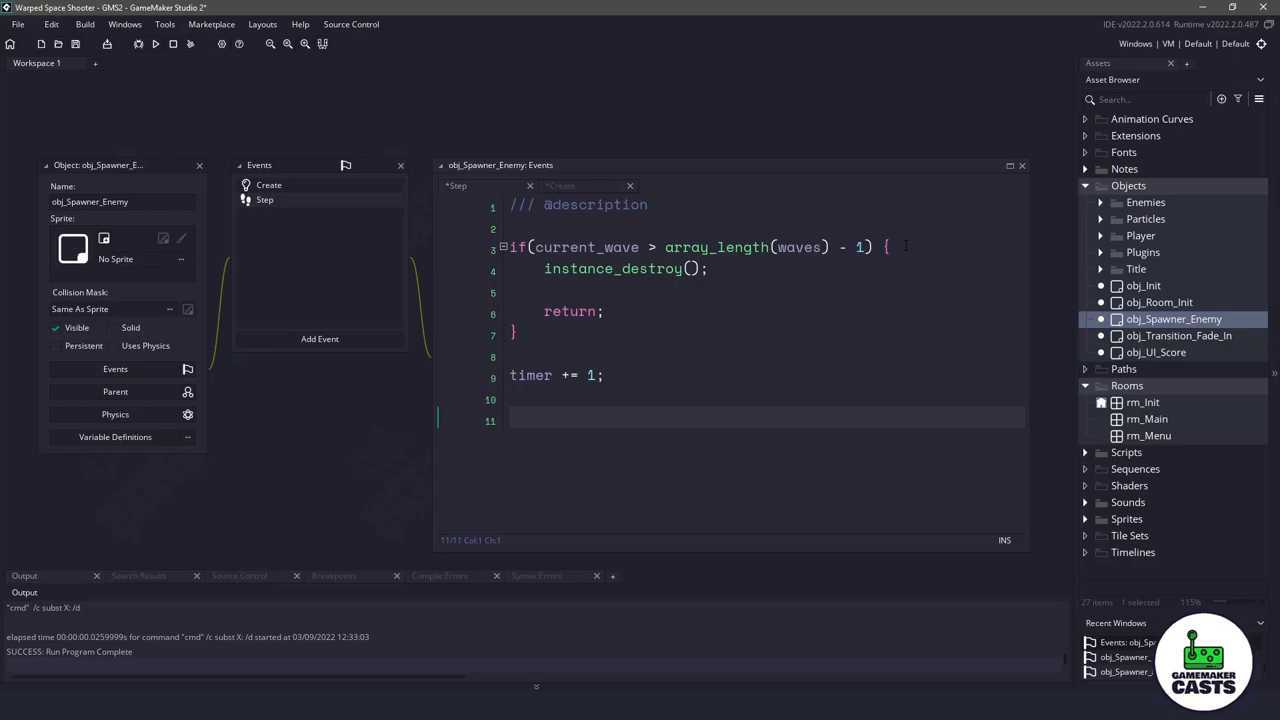
{"action": "type", "text": "if(timer >= waves["}
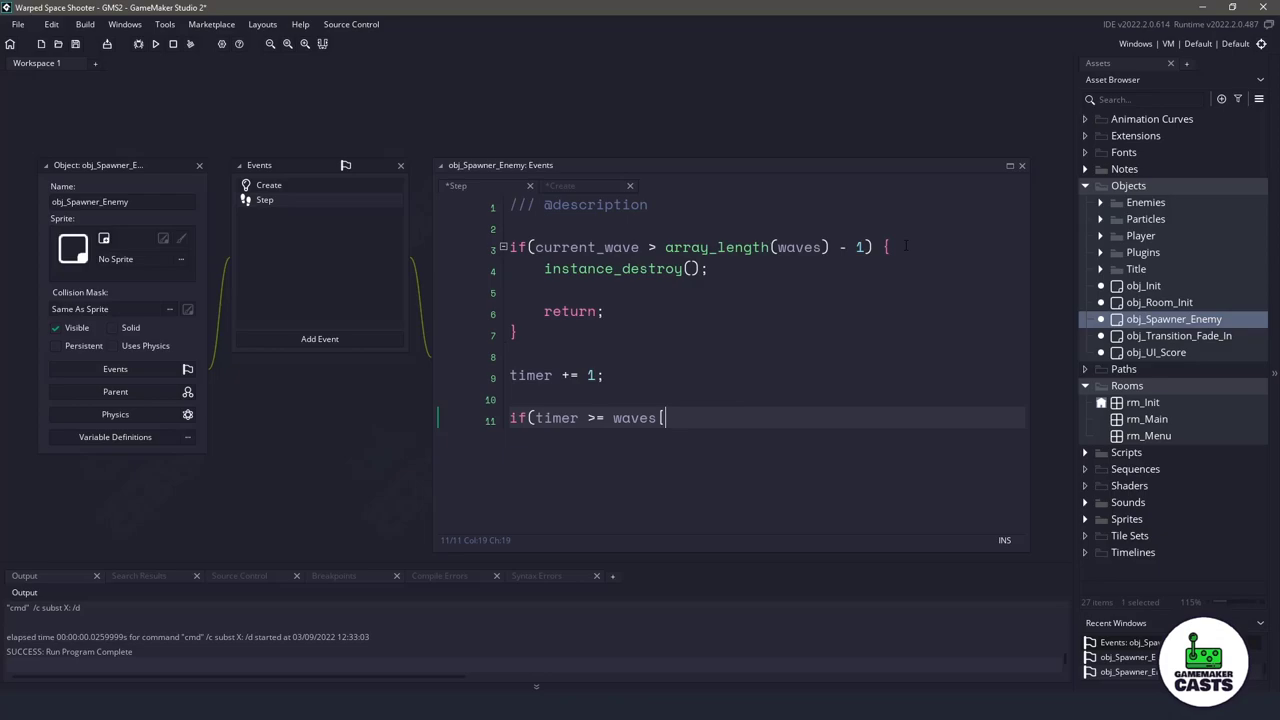
{"action": "type", "text": "current_wave].timer) {"}
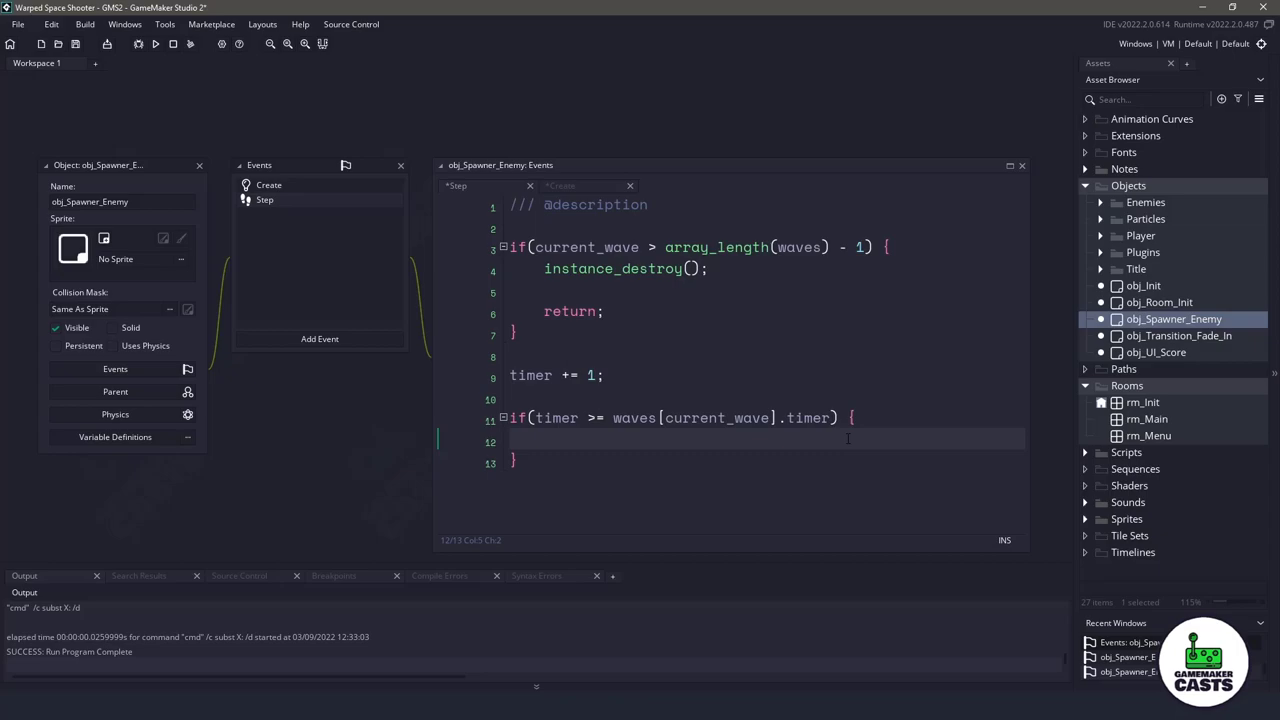
Step: Declare position_x = 0 and begin a for loop over enemy_index toward the enemy count
{"action": "type", "text": "var position_x = 0;"}
{"action": "type", "text": "var position_y = 0;"}
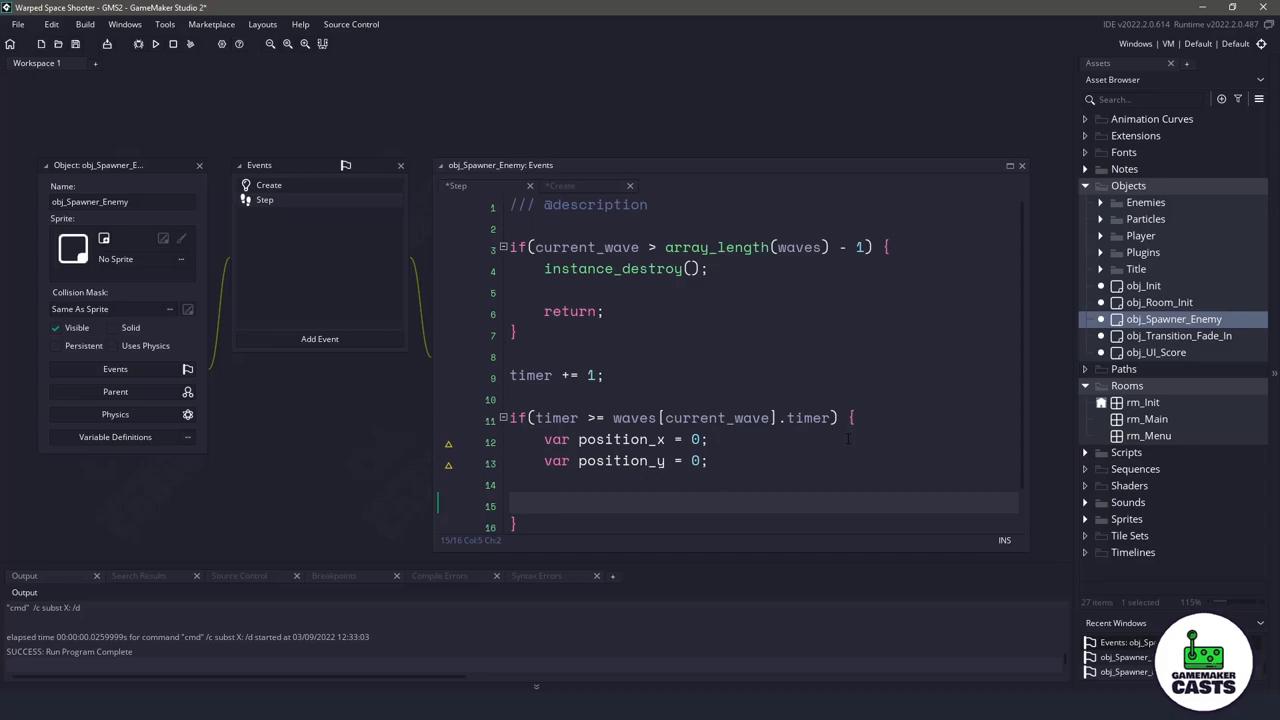
{"action": "type", "text": "for(var"}
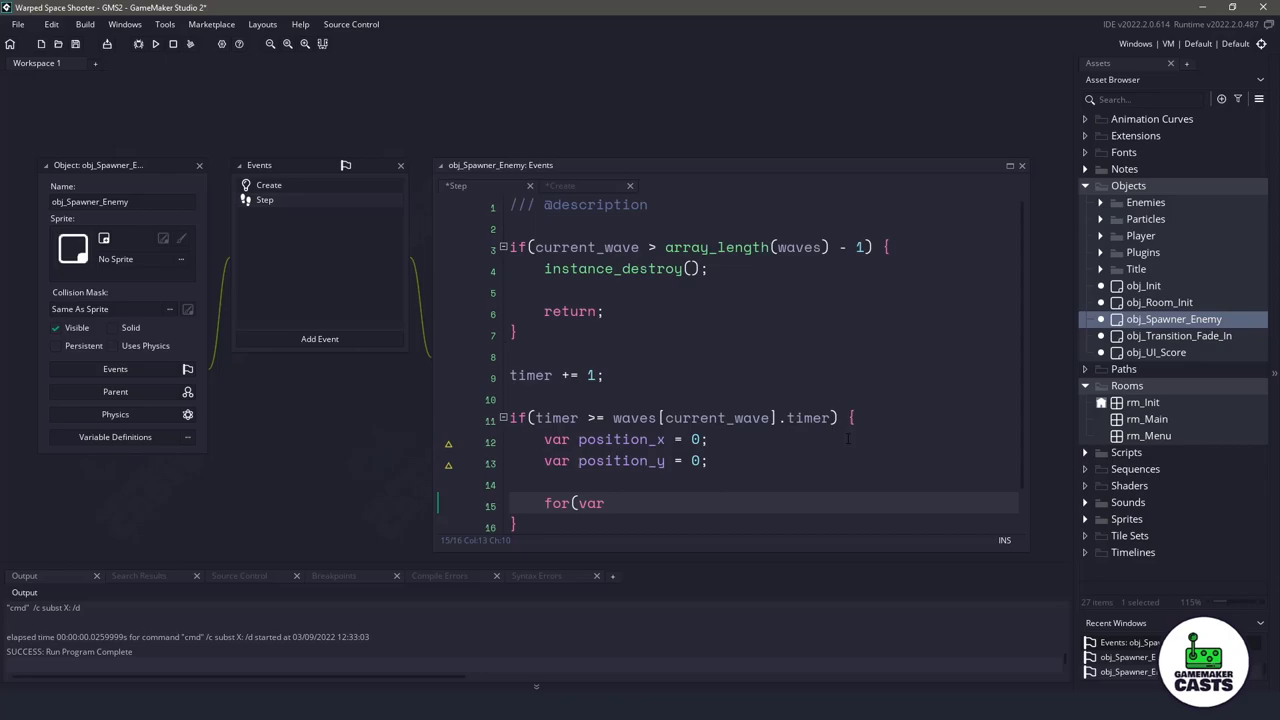
{"action": "type", "text": "enemy_index = 0;"}
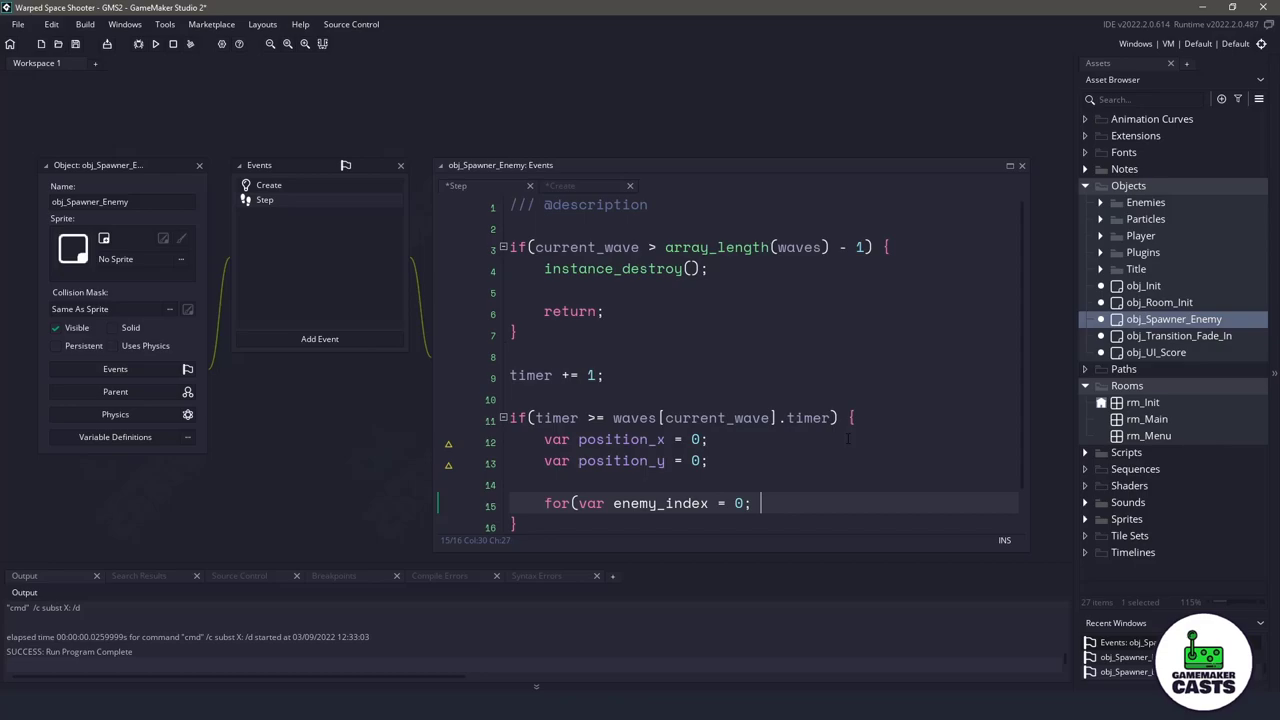
{"action": "type", "text": "enemy_index < waves[current_wave].enemies._cou"}
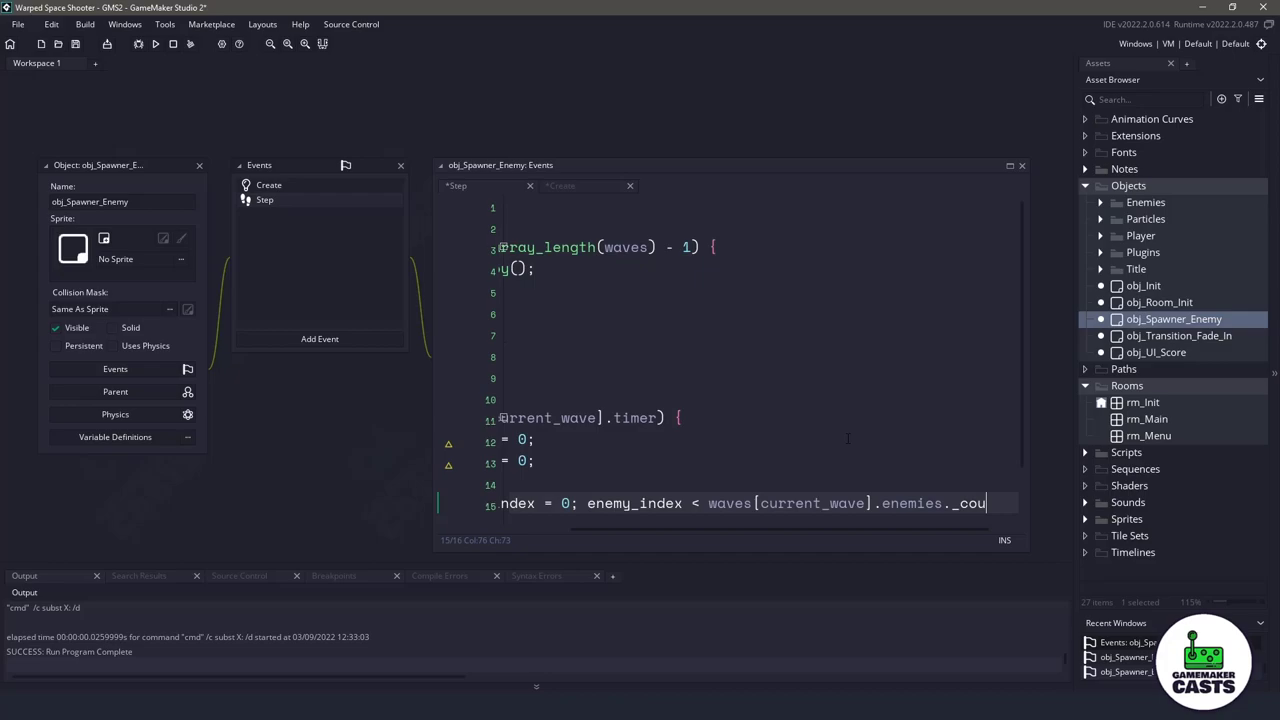
Step: Maximise the code editor and start assigning position_x = waves[current_wave].enemies
{"action": "left_click", "coordinate": [562, 185]}
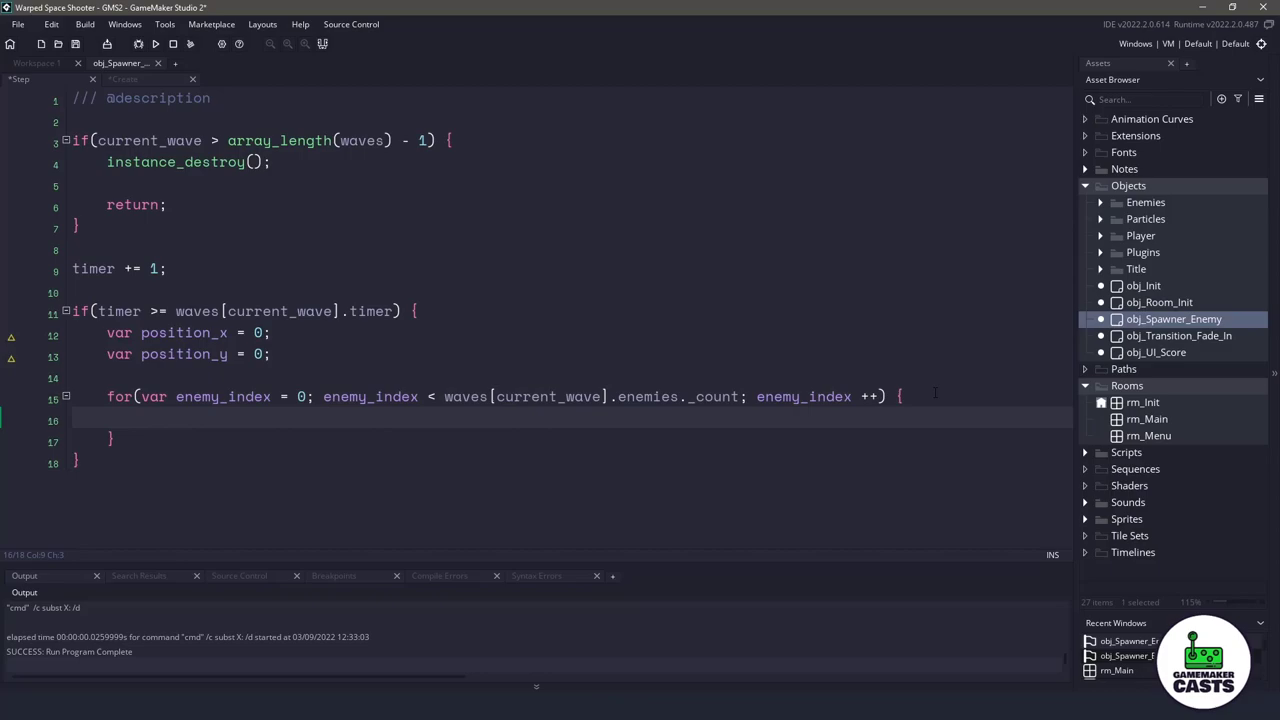
{"action": "type", "text": "position_x"}
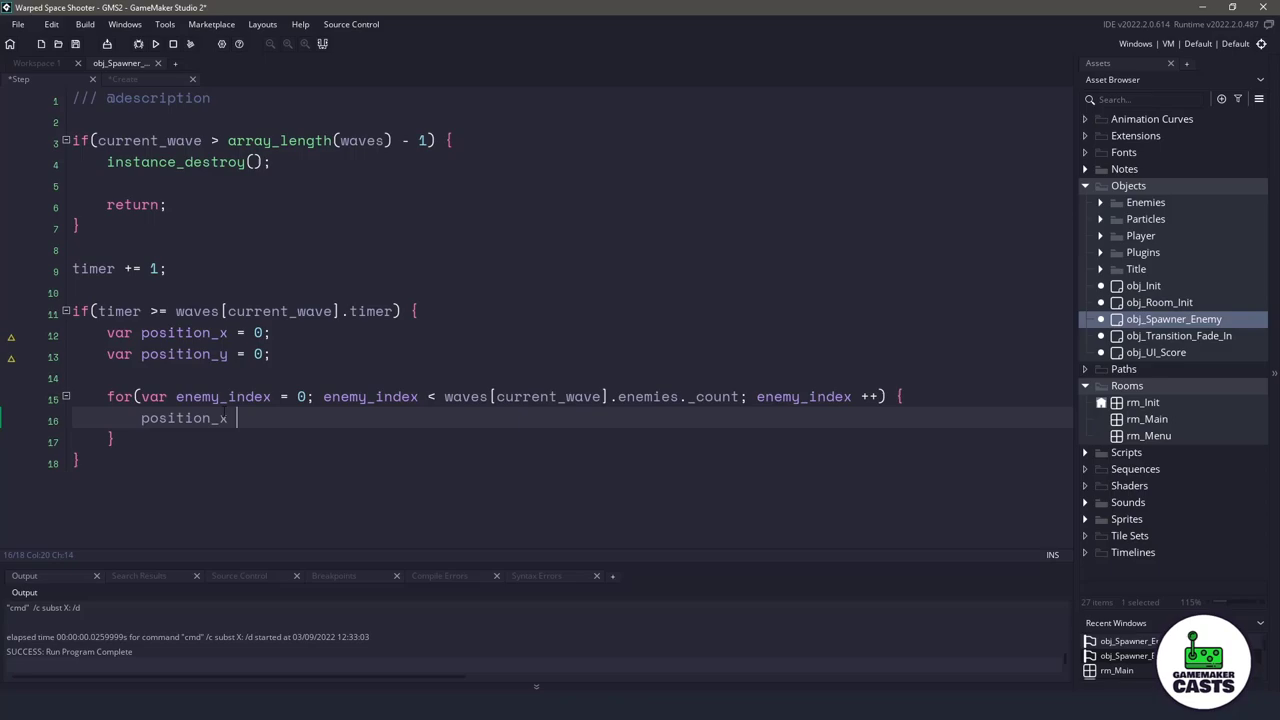
{"action": "type", "text": "="}
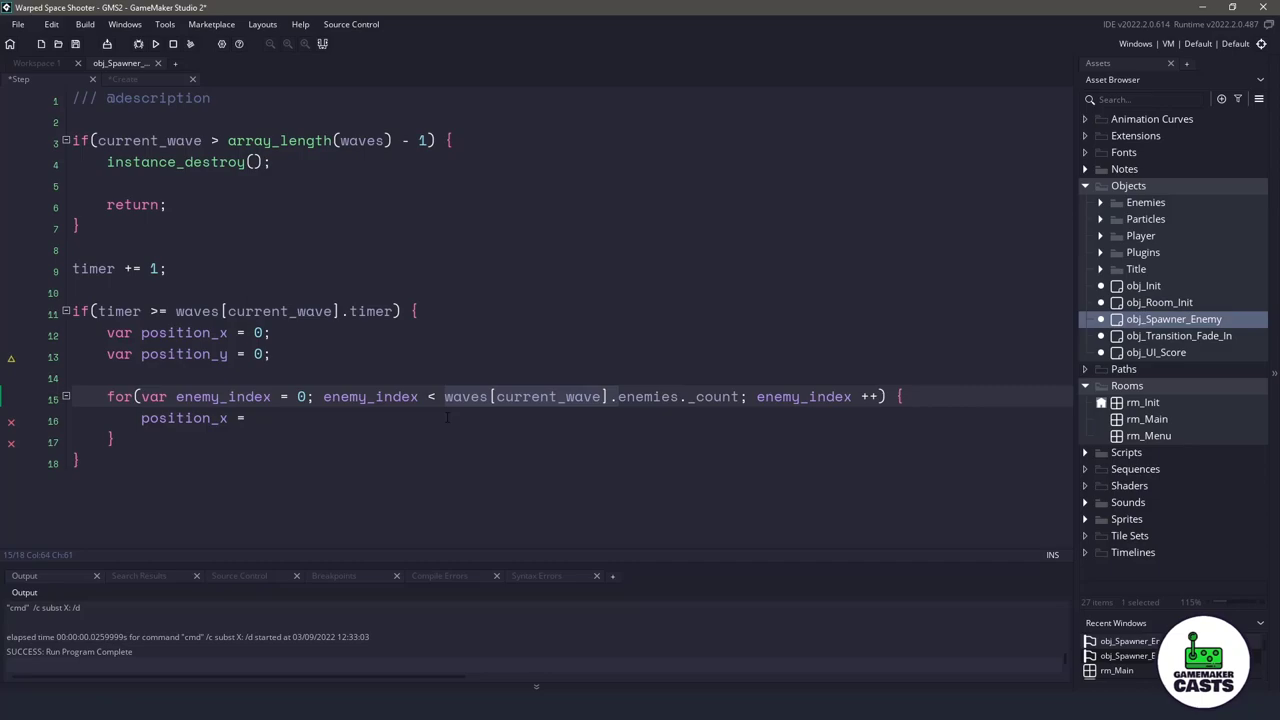
{"action": "type", "text": "waves[current_wave].enemies._x;"}
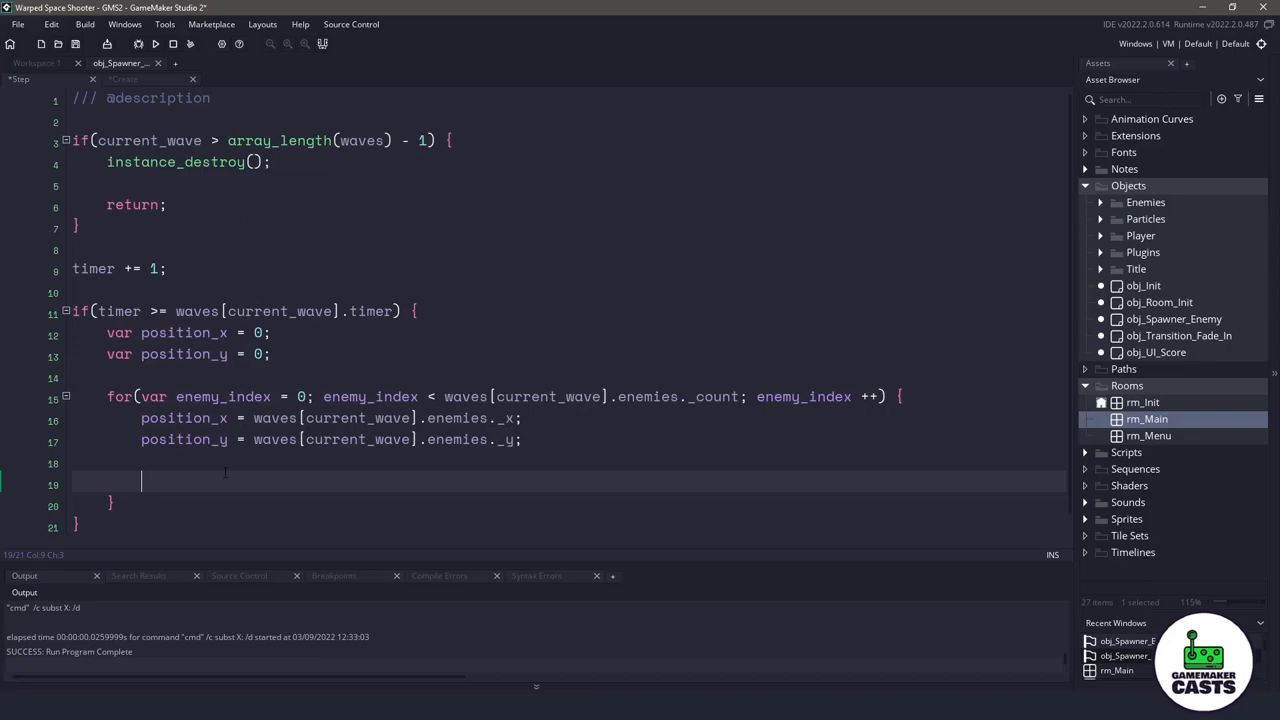
Step: Offset position_x and position_y by enemy_index times the wave's padding values
{"action": "type", "text": "position_x +="}
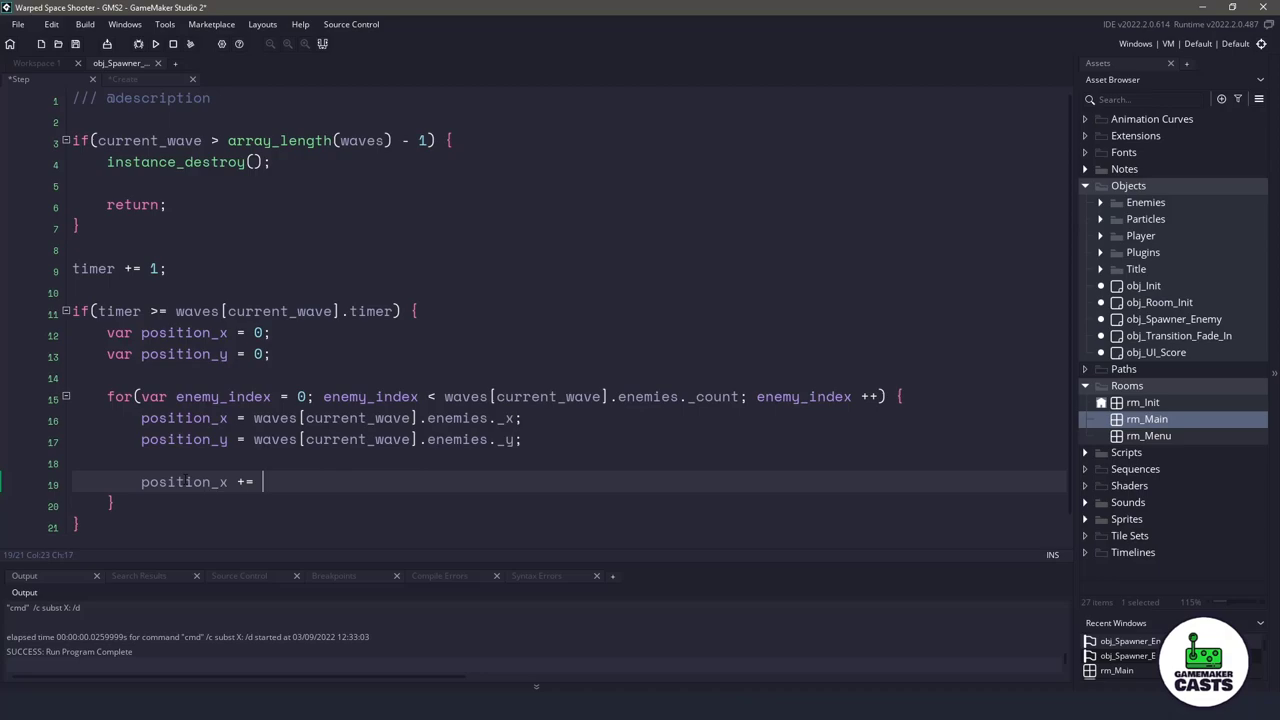
{"action": "type", "text": "enemy_index *"}
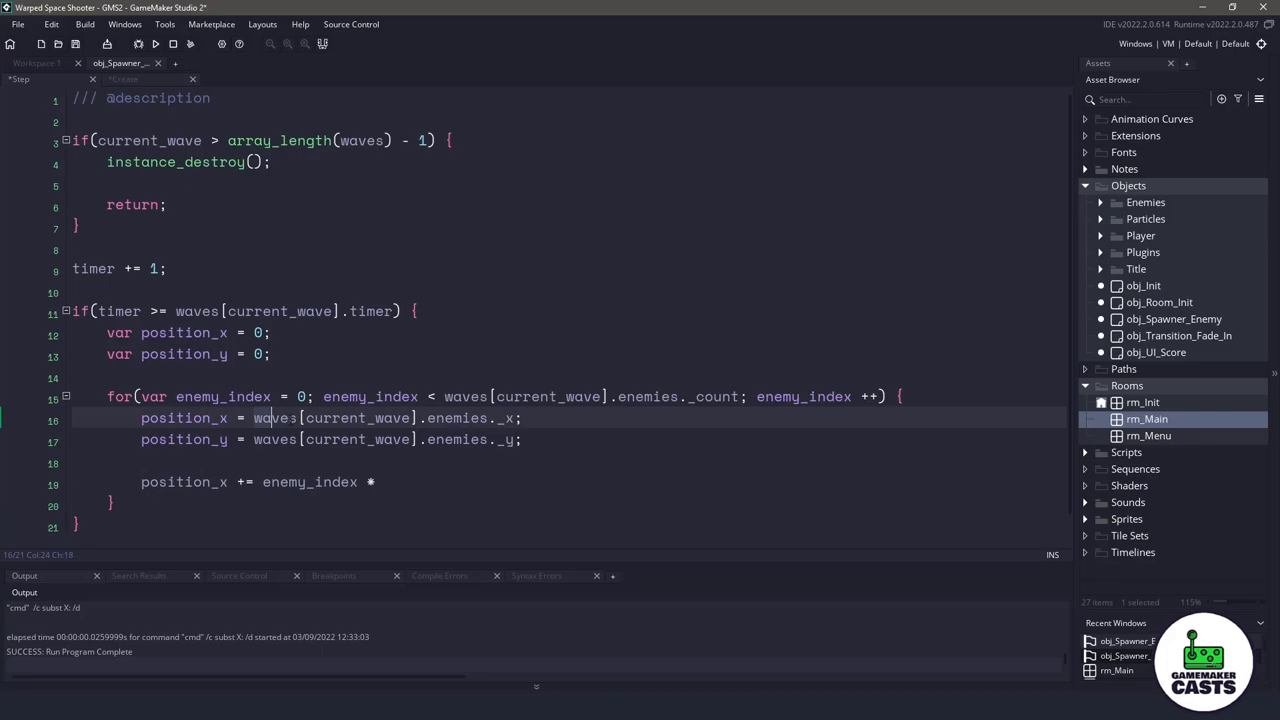
{"action": "type", "text": "waves[current_wave].enemies._x_p"}
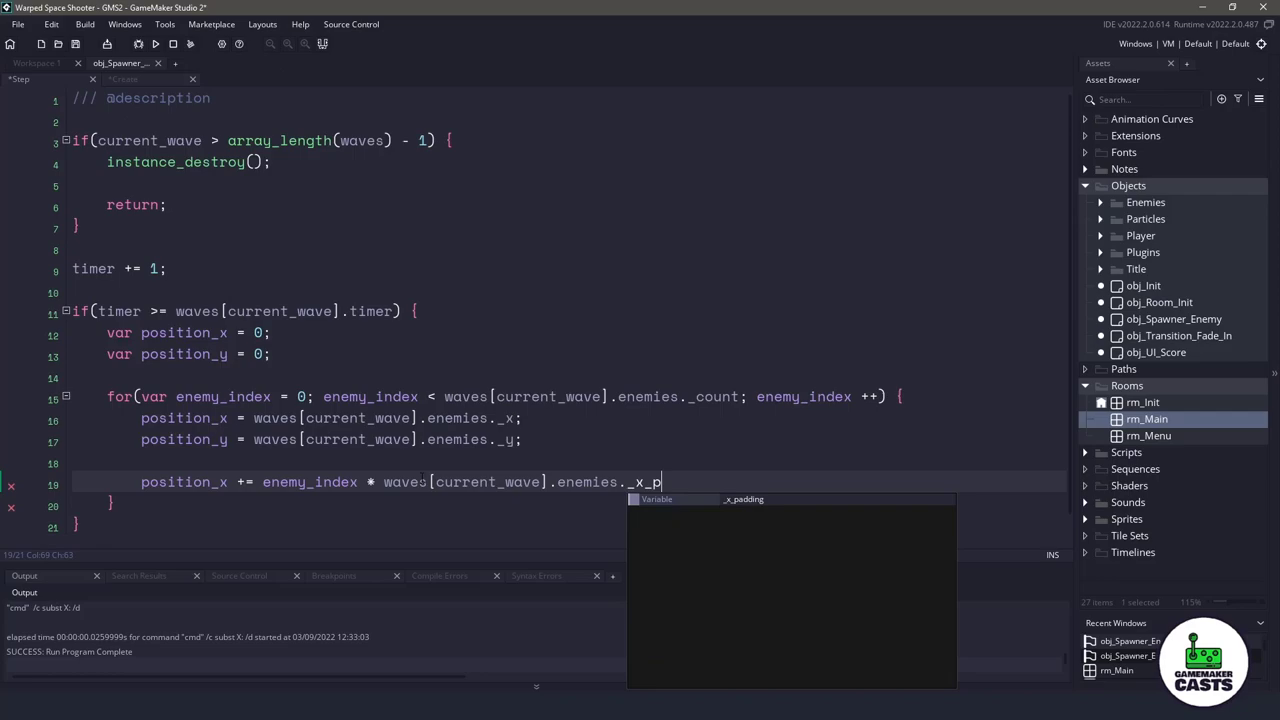
{"action": "type", "text": "position_y += enemy_index * waves[current_wave].enemies._x_padding;"}
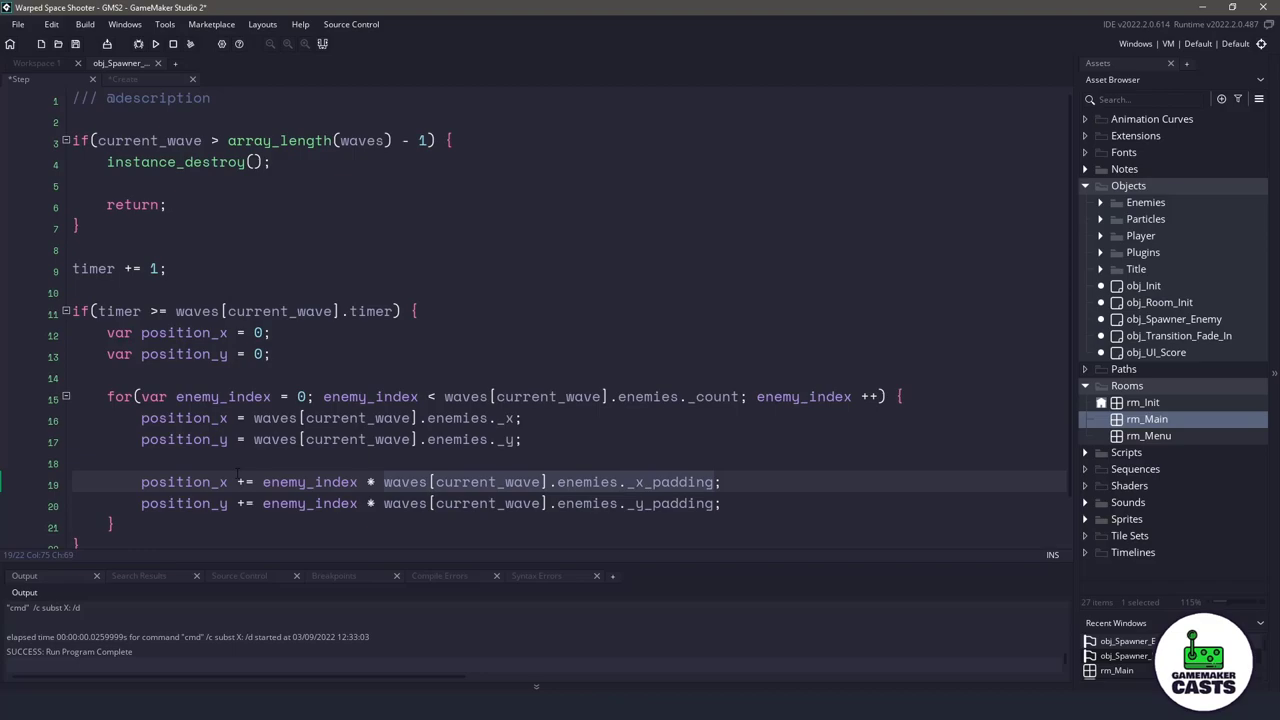
{"action": "type", "text": "var instance = instance_create_depth("}
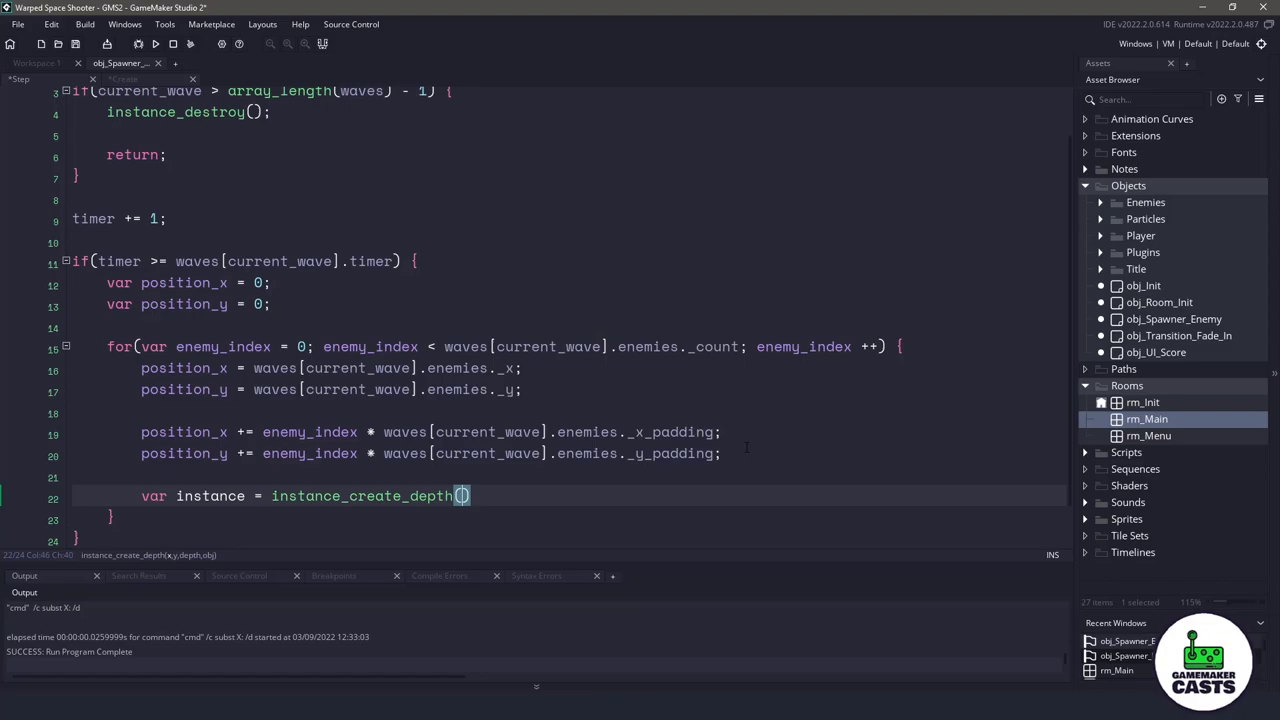
Step: Create each wave enemy with instance_create_depth at position_x, position_y, then reset timer to 0
{"action": "type", "text": "position_x, position_y, dep"}
{"action": "type", "text": "_object: obj_Asteroid,"}
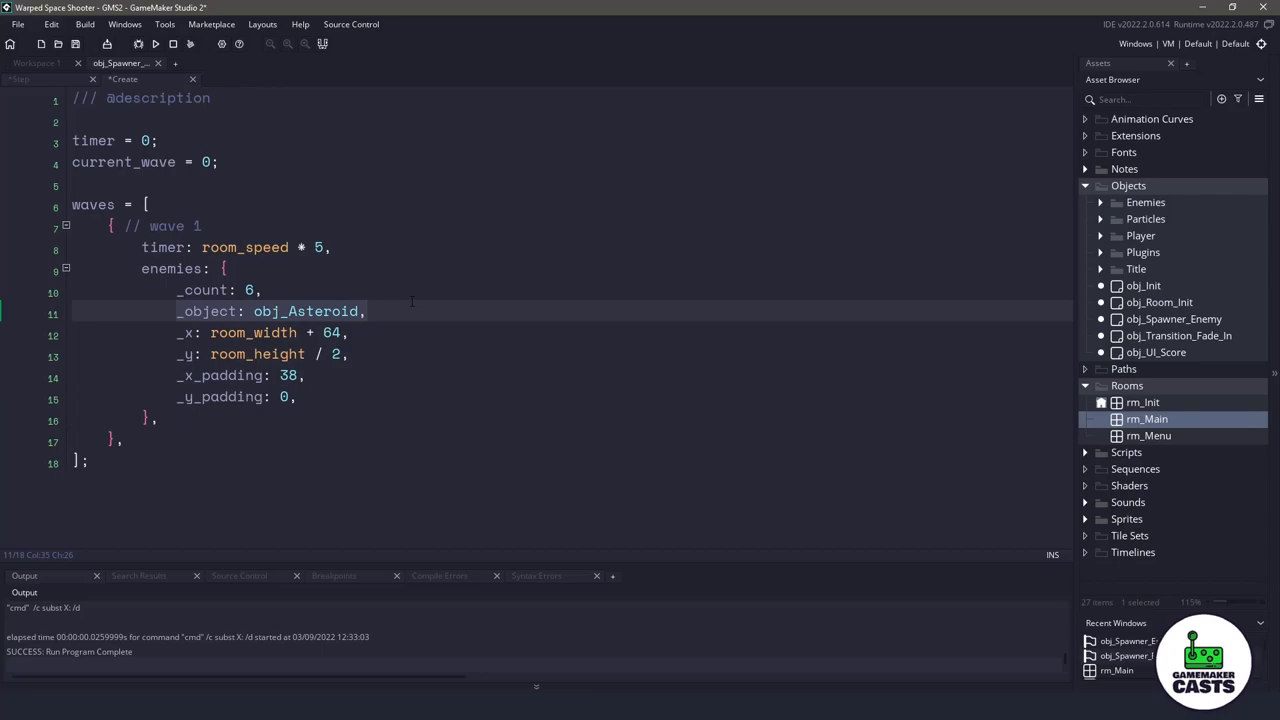
{"action": "left_click", "coordinate": [20, 79]}
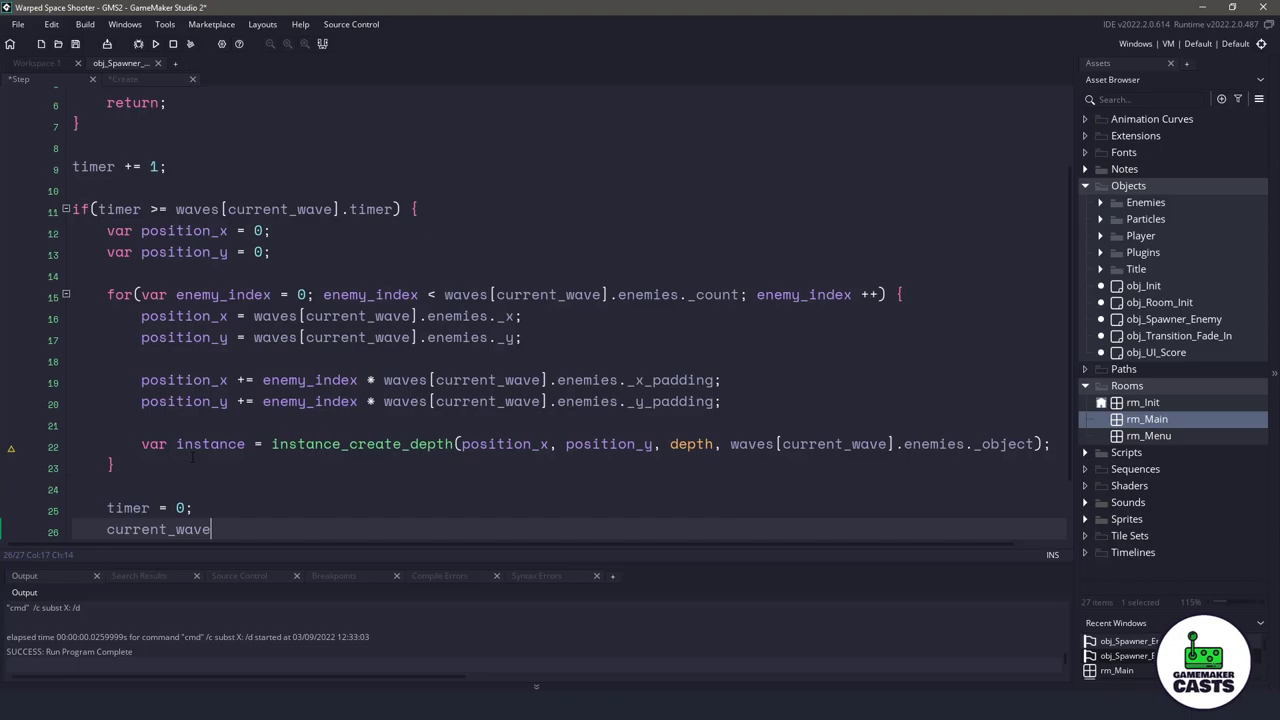
Step: Add current_wave += 1; after the timer reset and save the project
{"action": "type", "text": "+= 1;"}
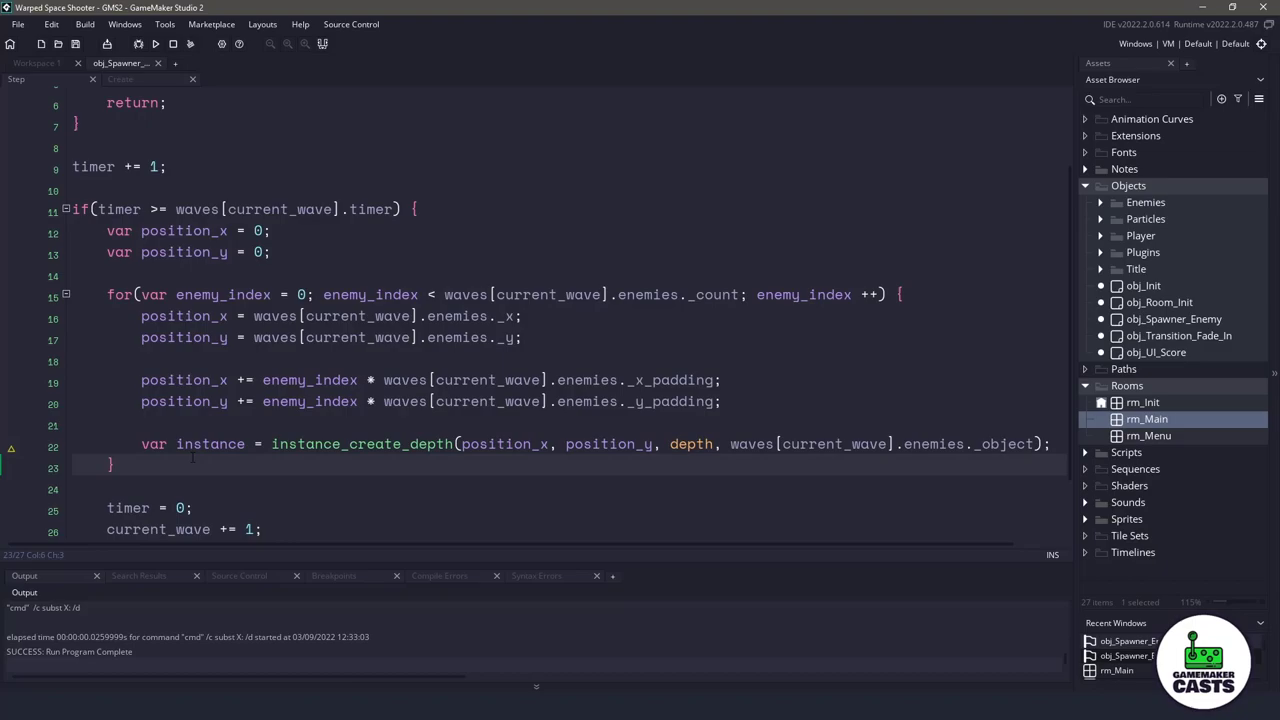
{"action": "left_click", "coordinate": [154, 43]}
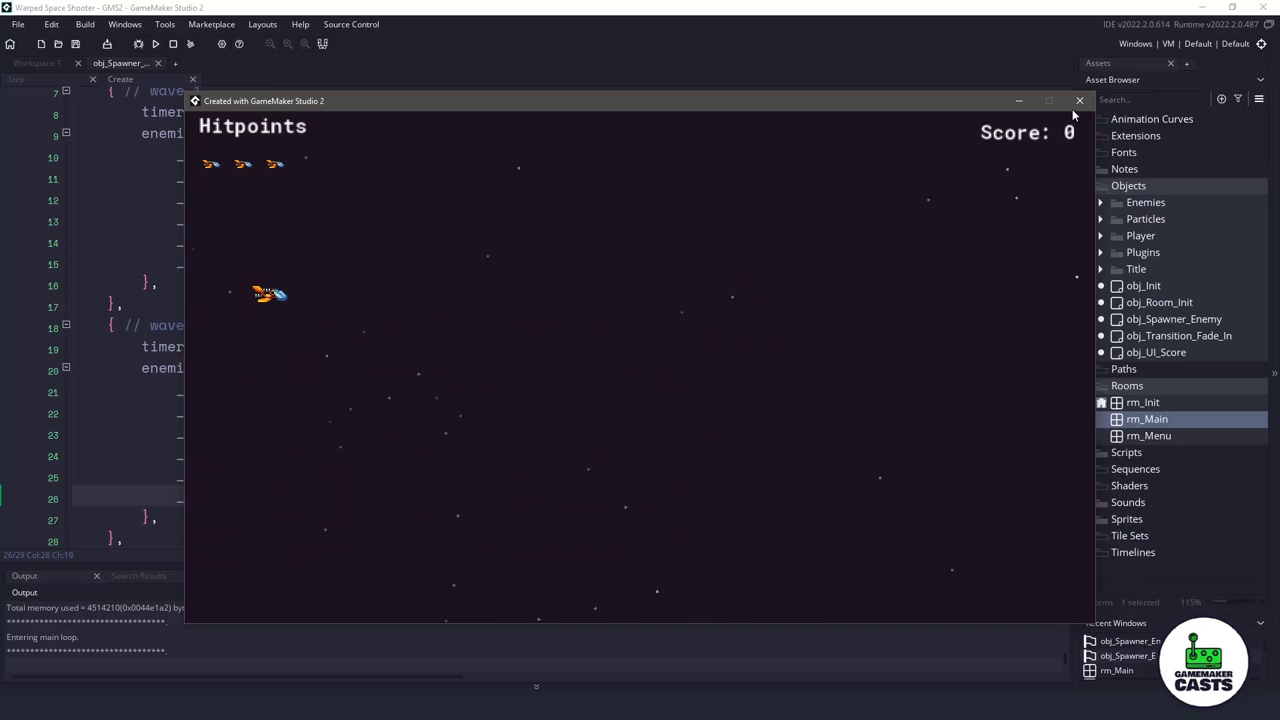
Step: Close the running game window after watching the asteroid waves spawn
{"action": "left_click", "coordinate": [1079, 100]}
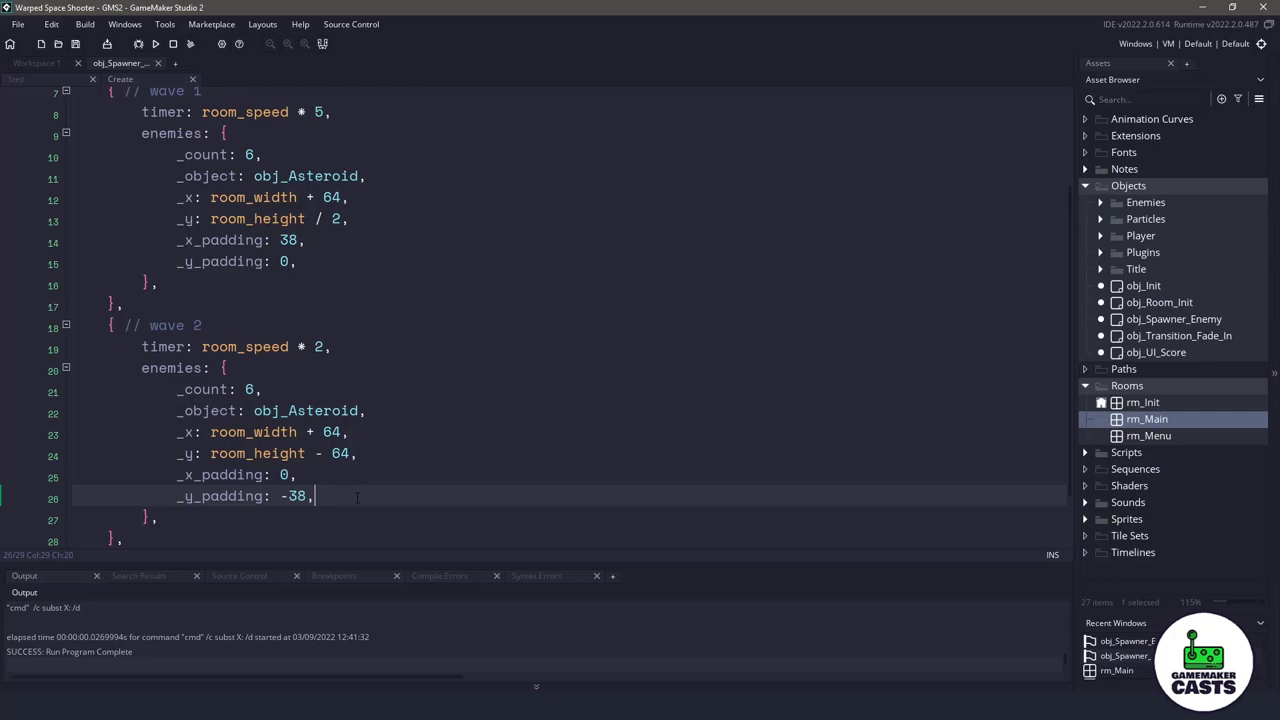